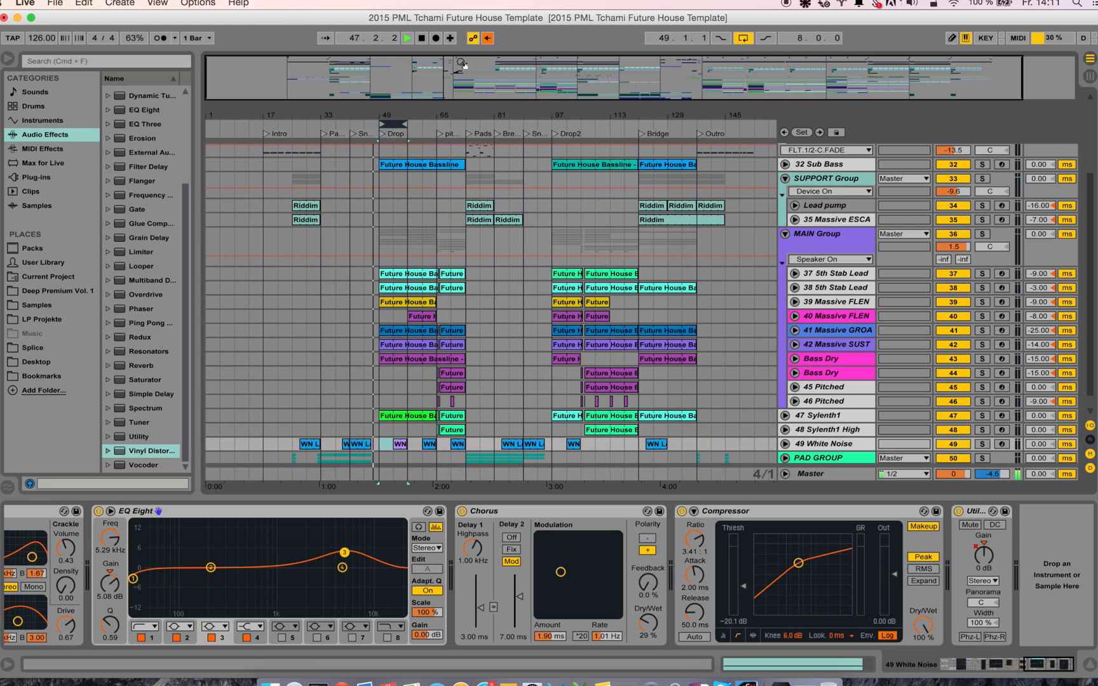
Step: Select bars 49–57 of the Drop to show the MAIN Group's compressor, EQ and limiter
{"action": "left_click", "coordinate": [818, 234]}
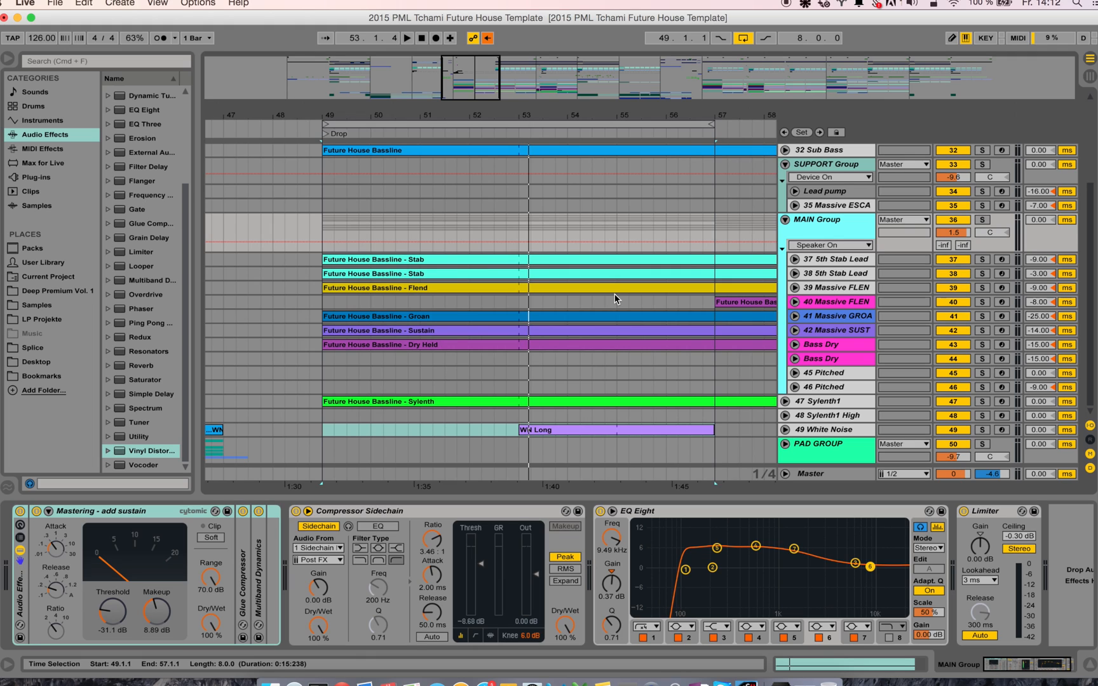
Step: Widen the view around the Drop and unfold track 37 5th Stab Lead
{"action": "left_click", "coordinate": [411, 288]}
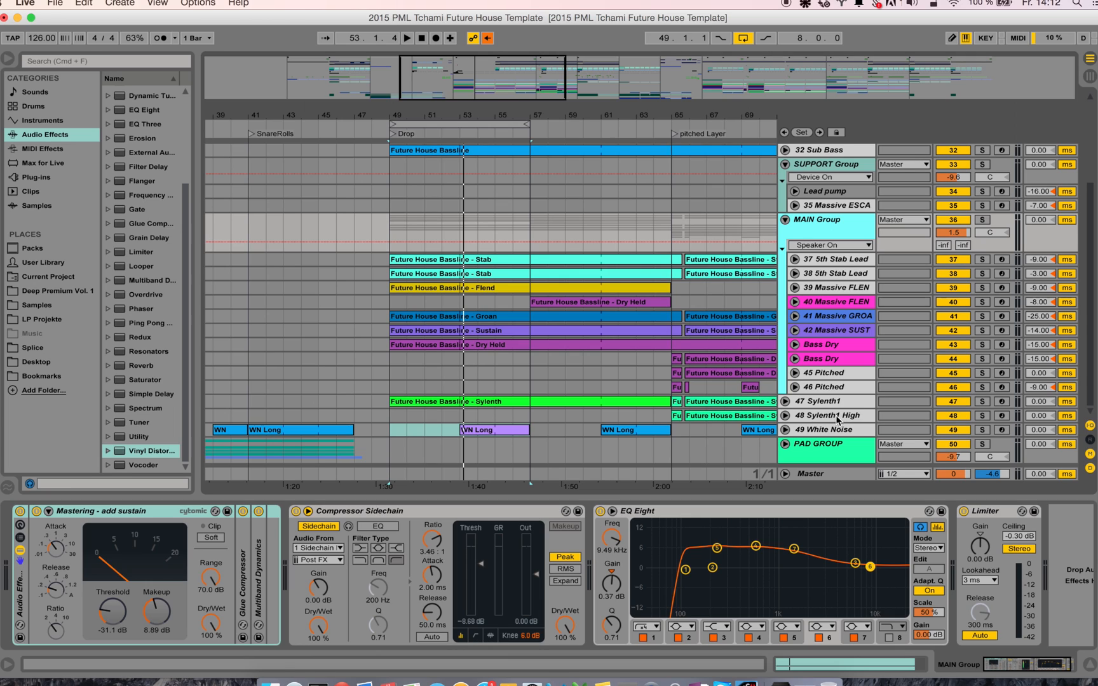
{"action": "left_click", "coordinate": [833, 259]}
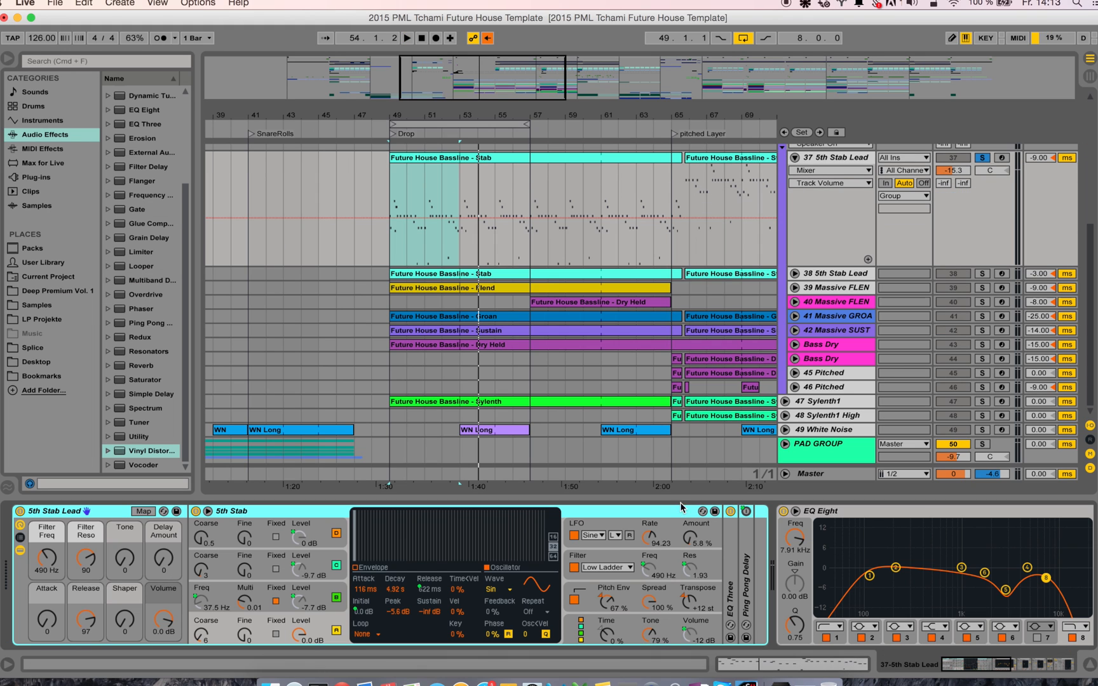
Step: Unfold track 38 5th Stab Lead to show its notes and three EQ Eights
{"action": "left_click", "coordinate": [476, 331]}
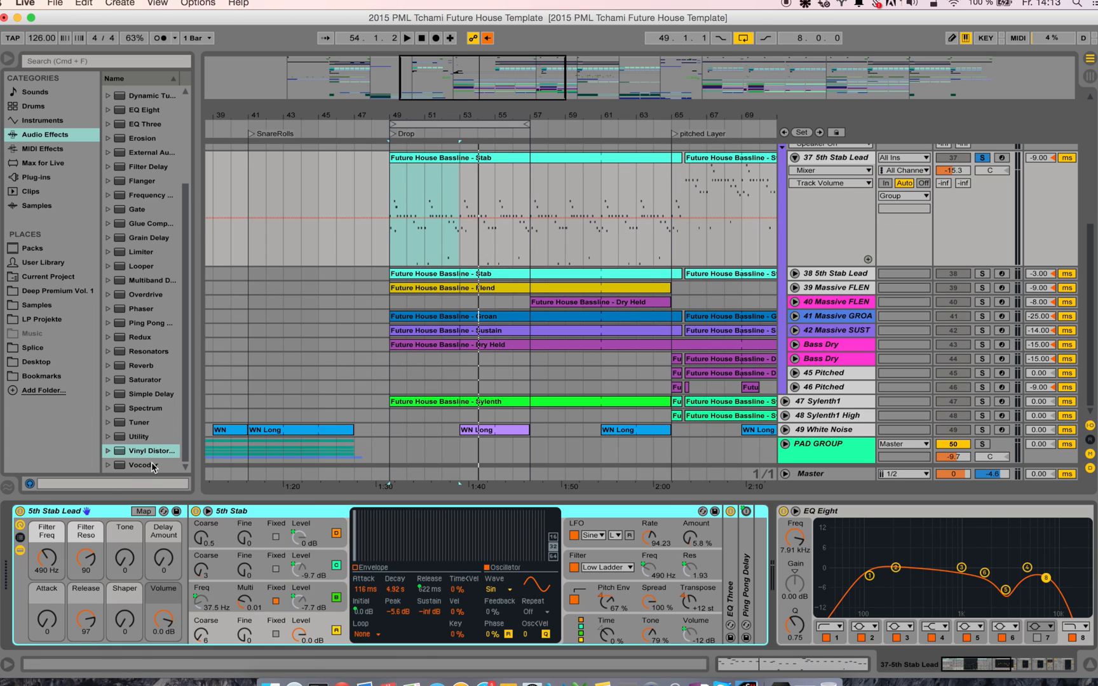
{"action": "mouse_move", "coordinate": [64, 526]}
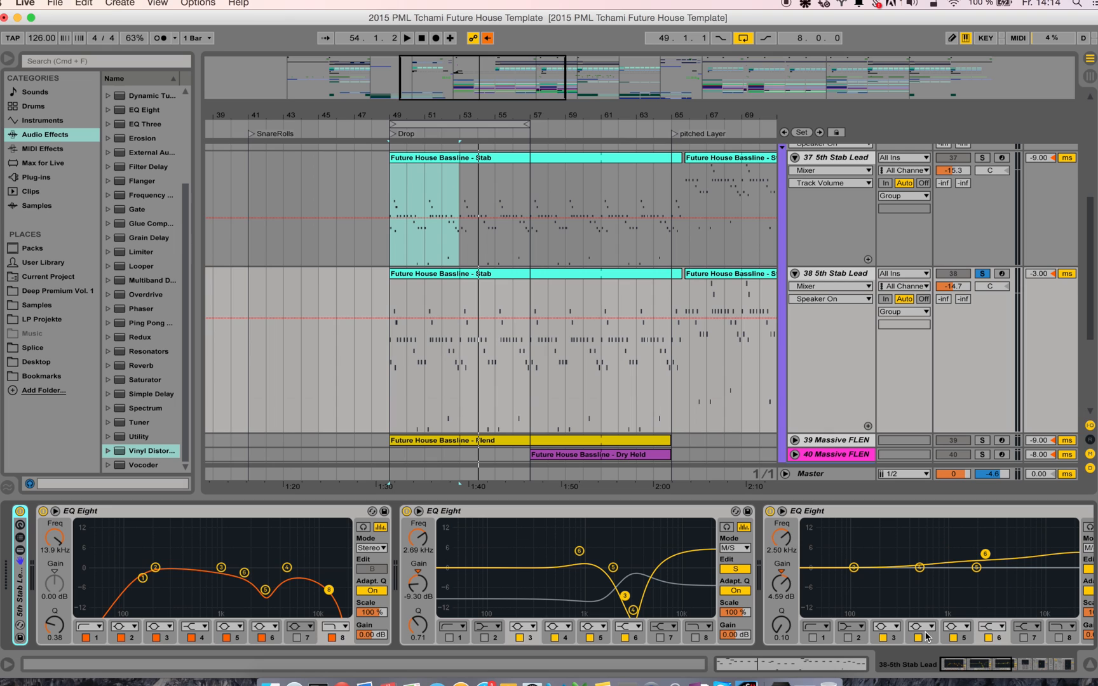
{"action": "mouse_move", "coordinate": [682, 558]}
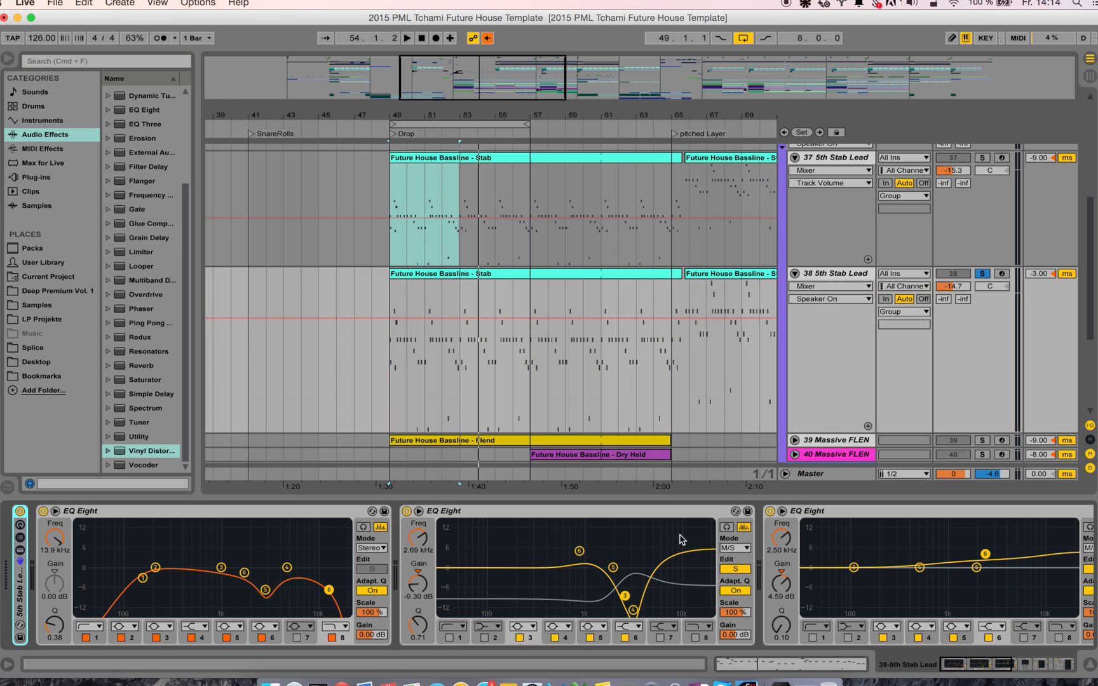
Step: Play the Drop and unfold track 39 Massive FLEN with its Massive, EQ and compressors
{"action": "left_click", "coordinate": [408, 37]}
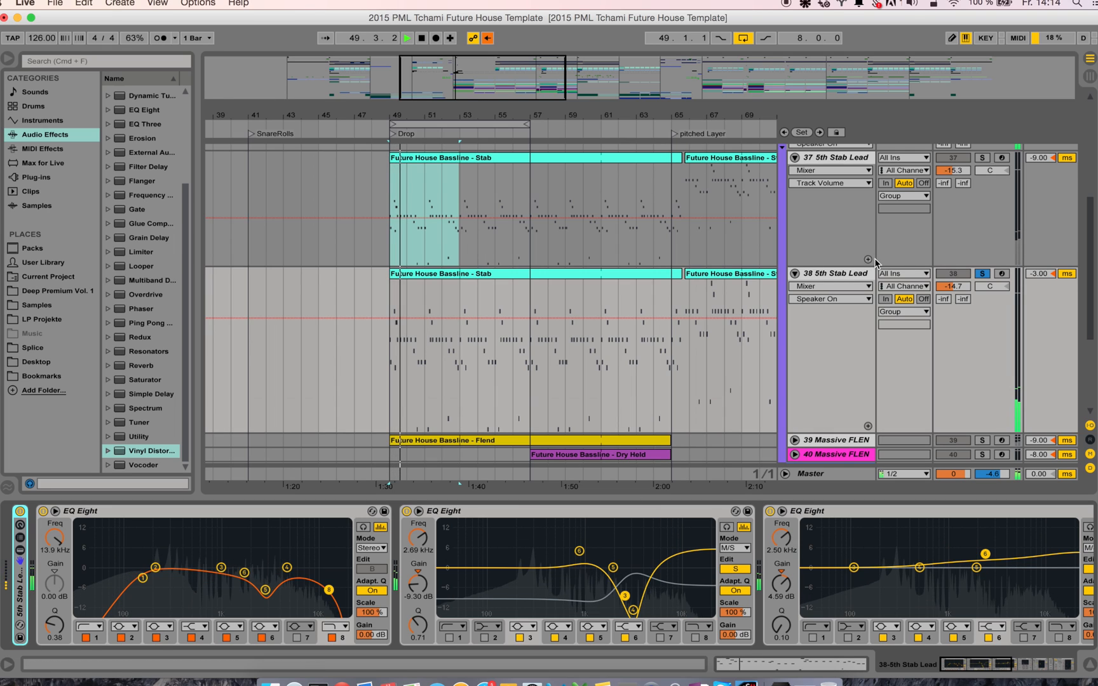
{"action": "left_click", "coordinate": [982, 274]}
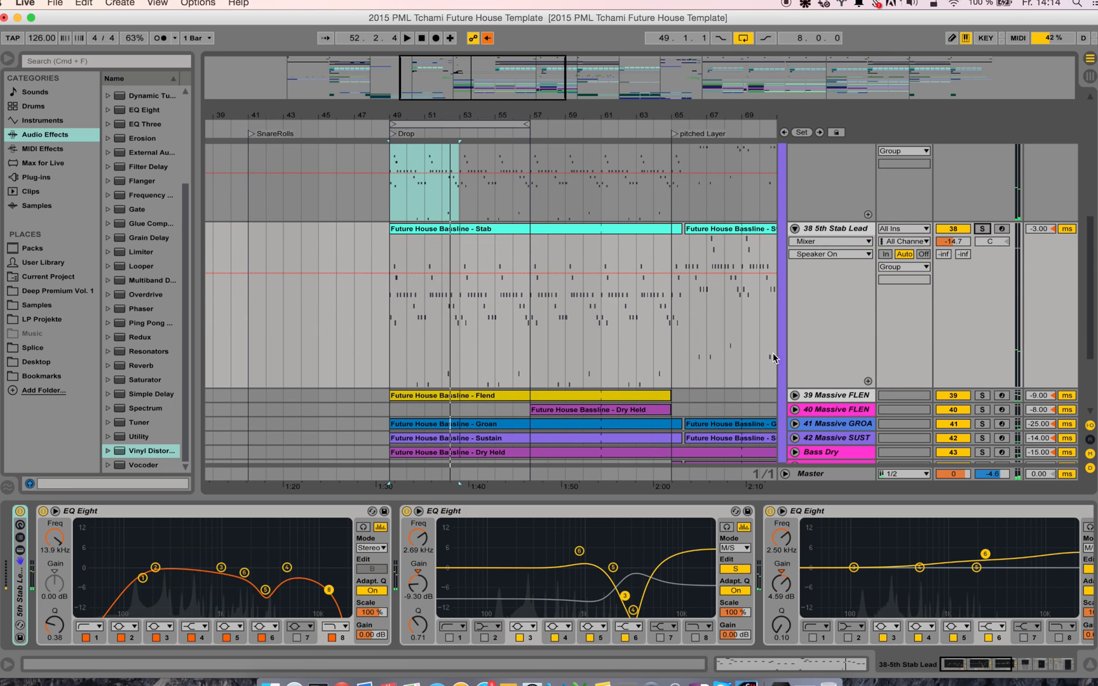
{"action": "left_click", "coordinate": [725, 229]}
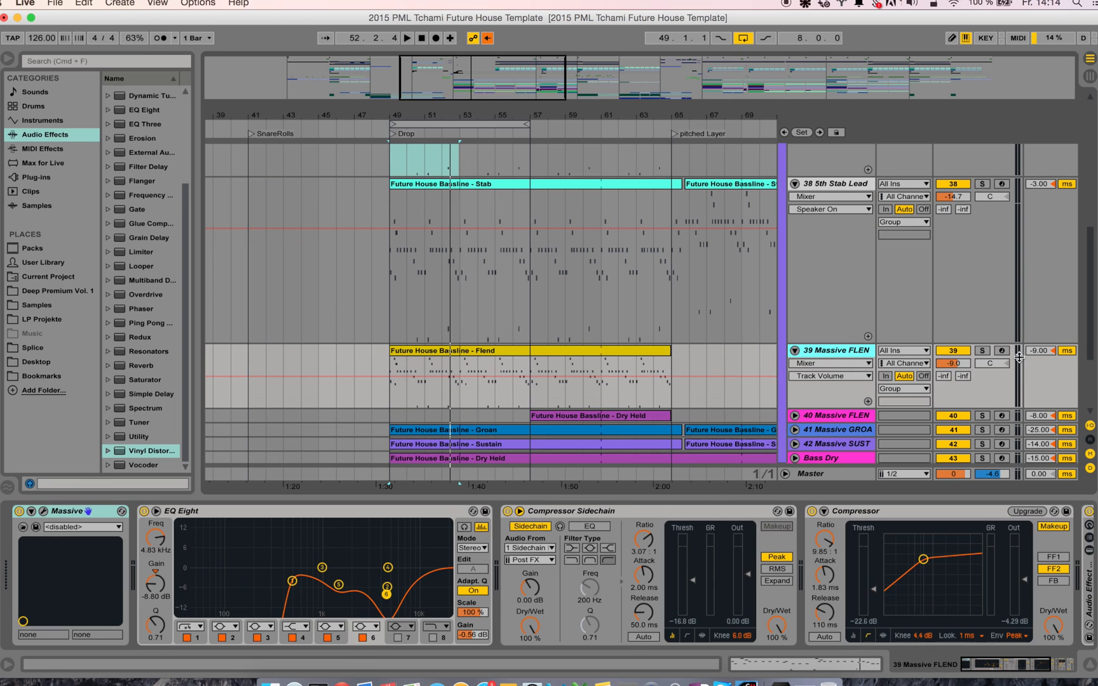
Step: Solo the Flend layer, check its Massive patch, then scroll the device chain
{"action": "left_click", "coordinate": [982, 350]}
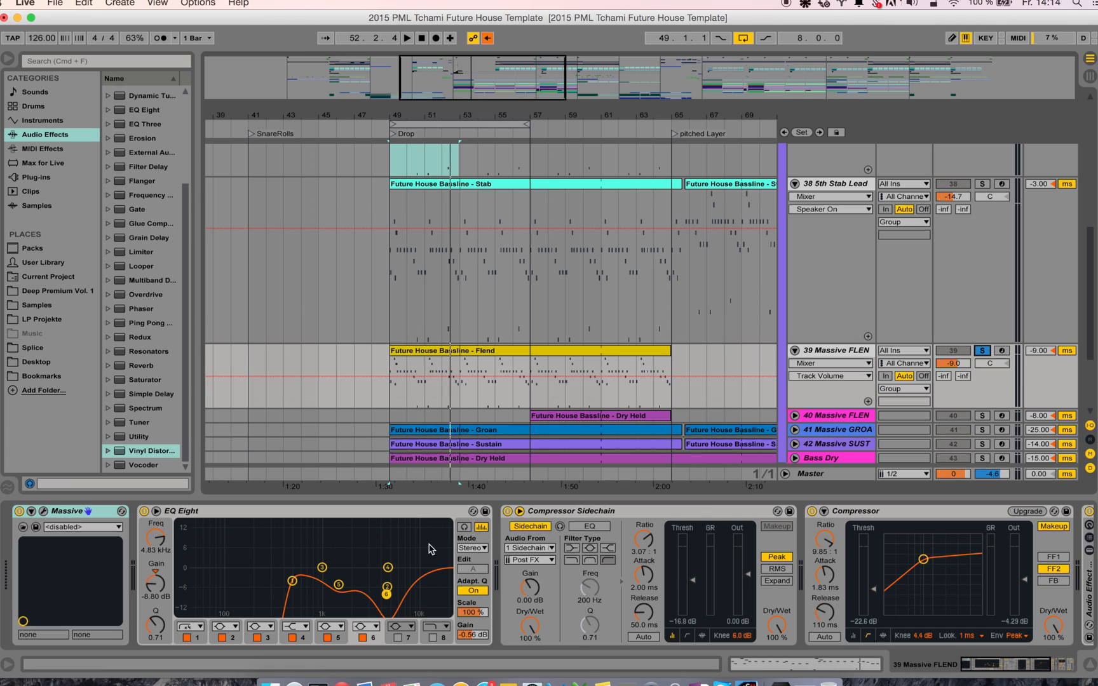
{"action": "left_click", "coordinate": [42, 511]}
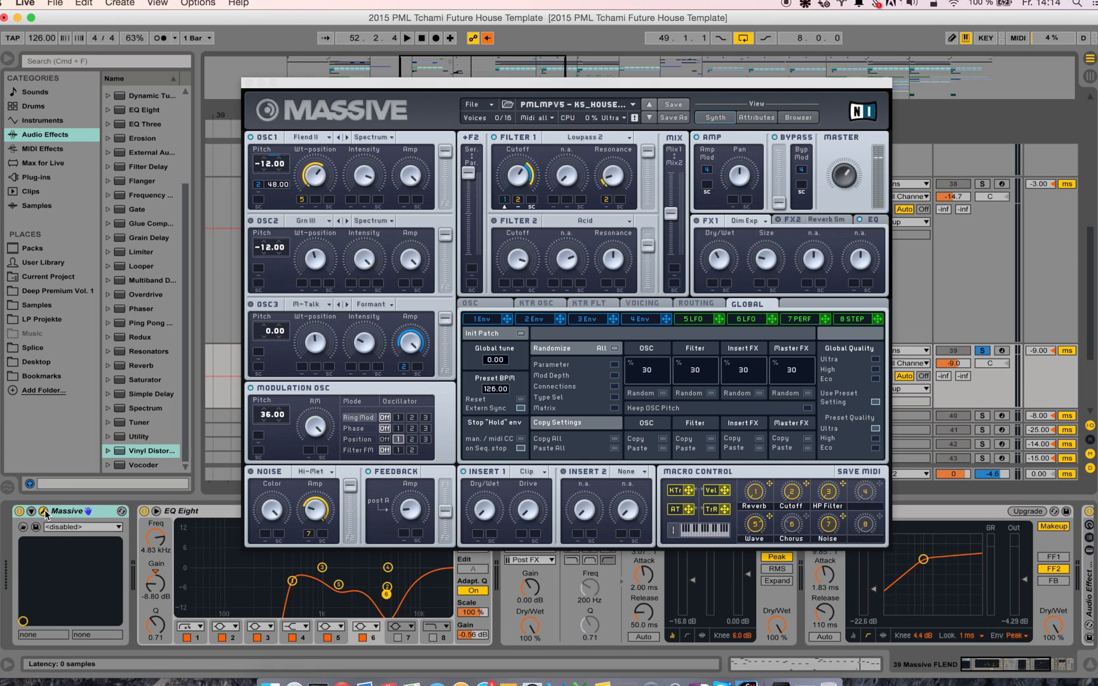
{"action": "left_click", "coordinate": [406, 37]}
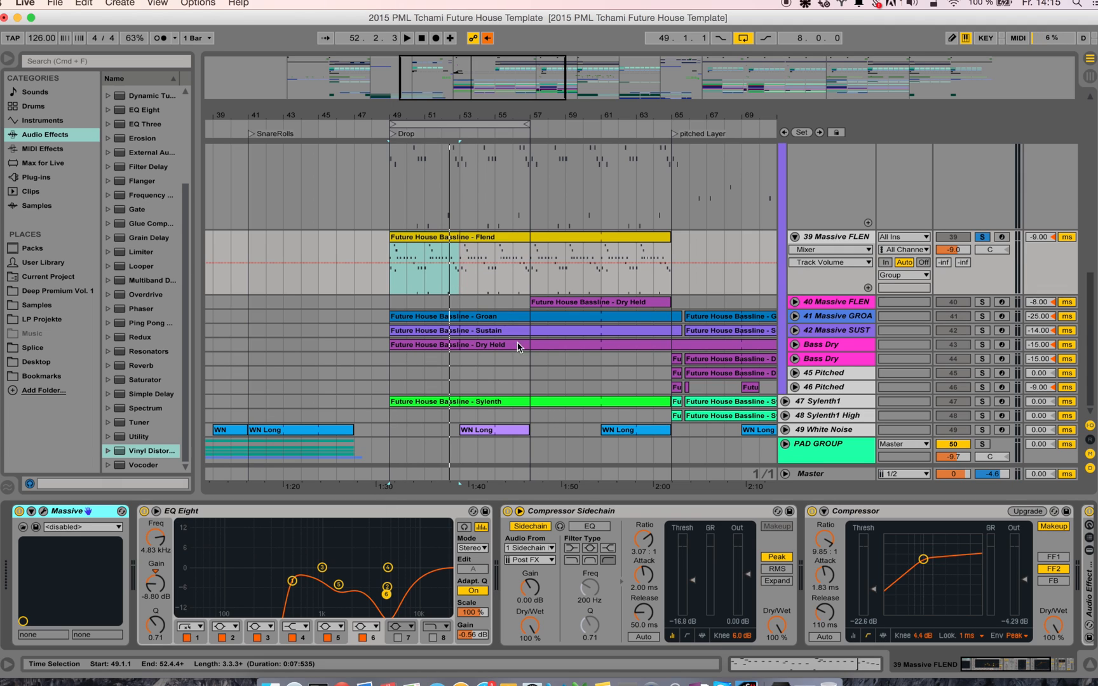
{"action": "mouse_move", "coordinate": [604, 638]}
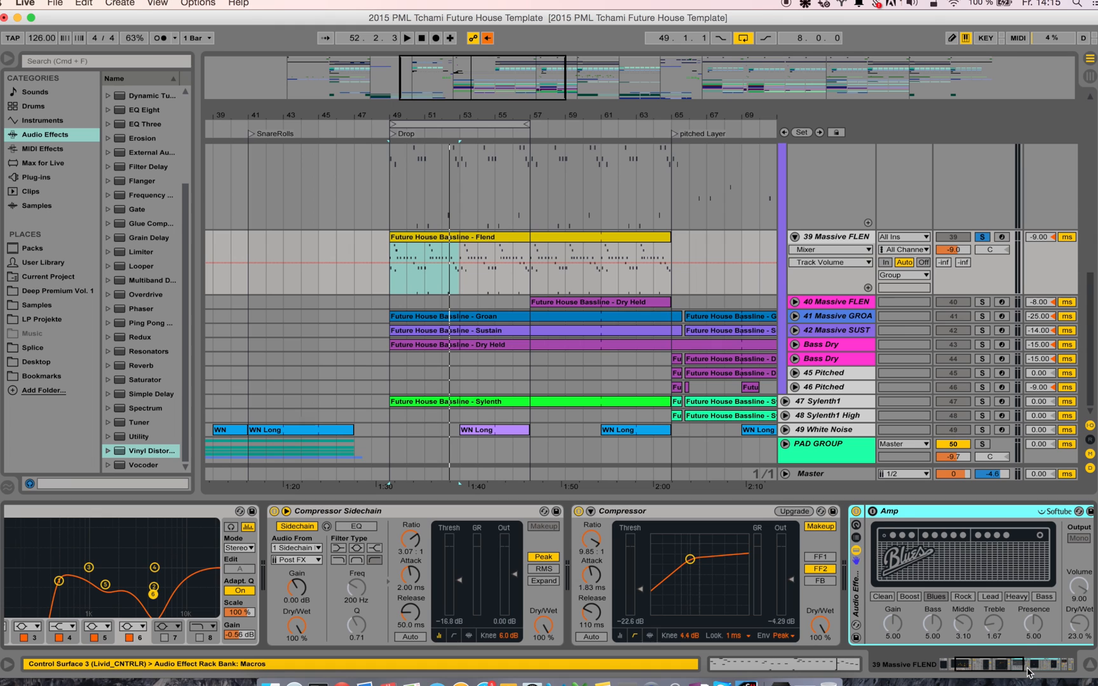
{"action": "scroll", "scroll_direction": "right", "scroll_amount": 3}
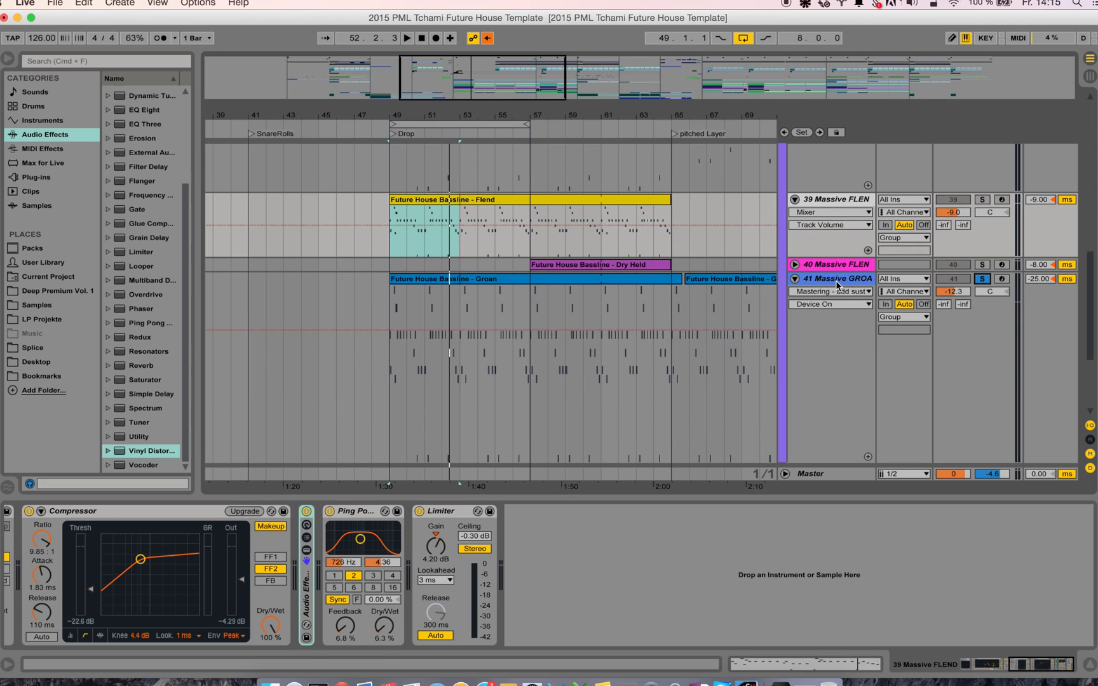
{"action": "left_click", "coordinate": [837, 279]}
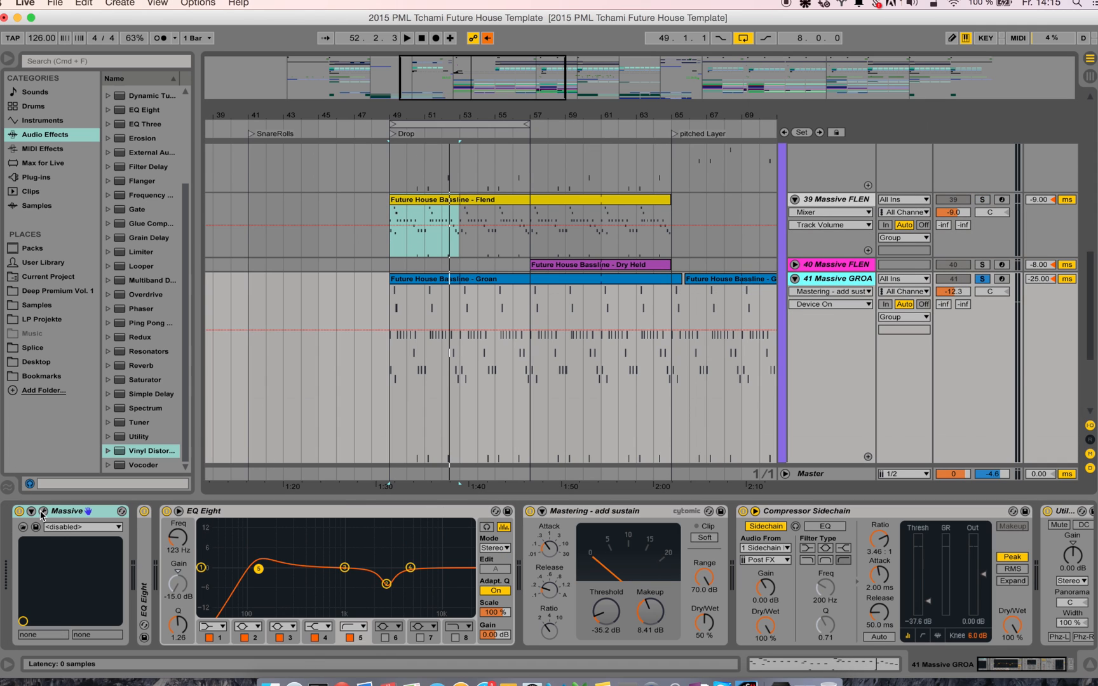
{"action": "left_click", "coordinate": [42, 512]}
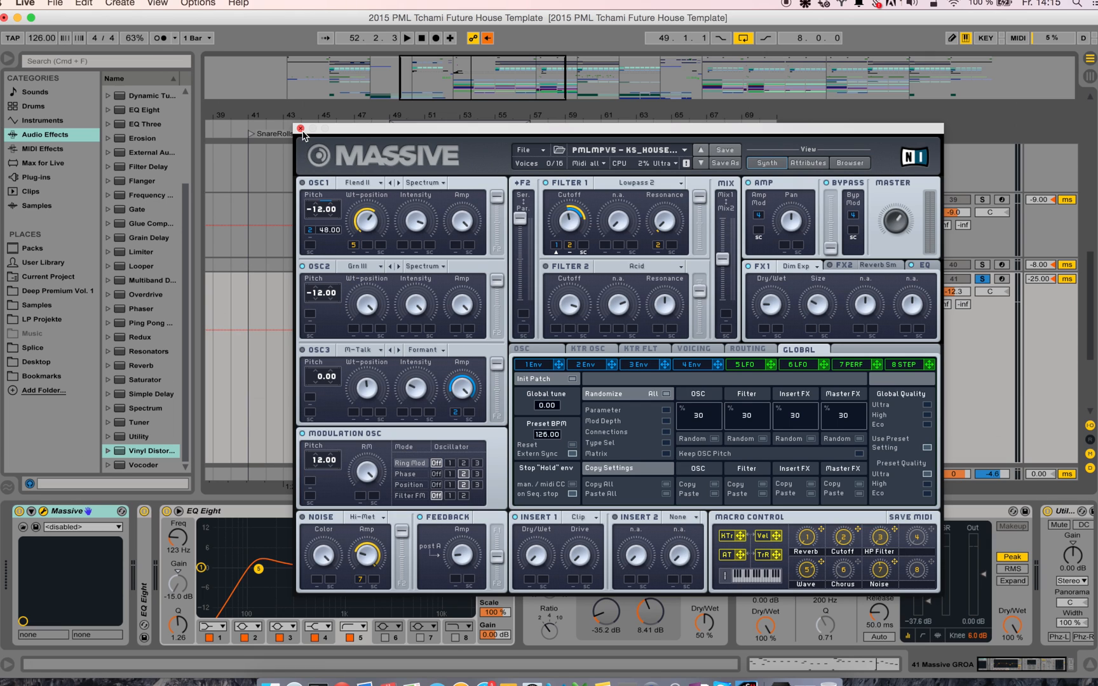
{"action": "left_click", "coordinate": [300, 129]}
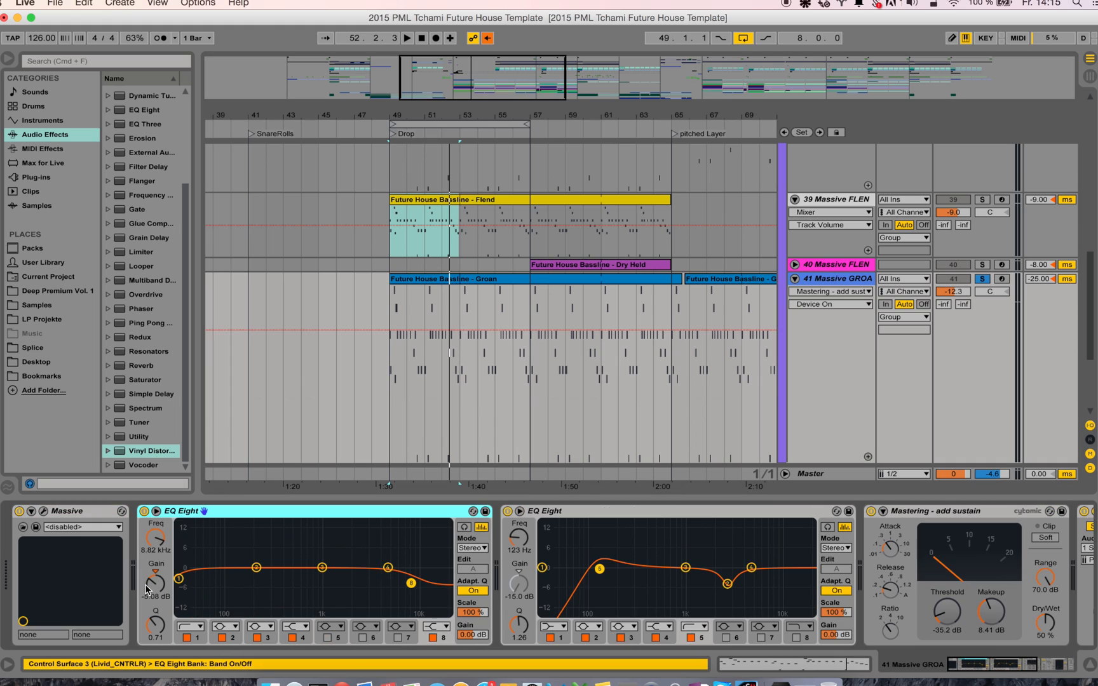
{"action": "mouse_move", "coordinate": [357, 516]}
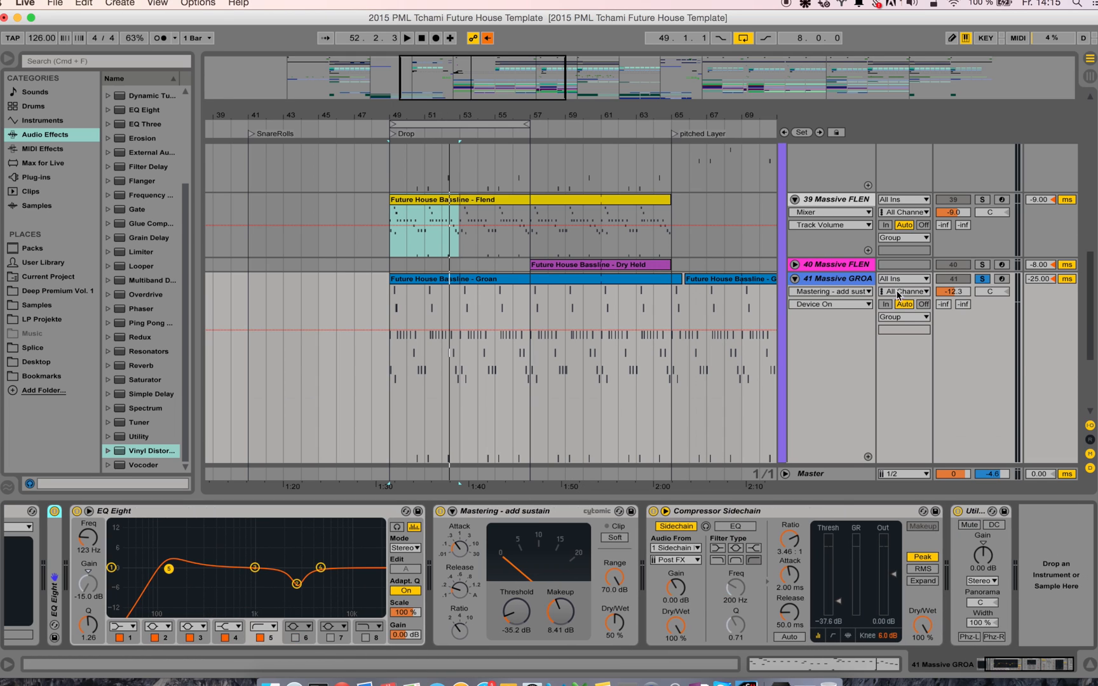
{"action": "left_click", "coordinate": [408, 38]}
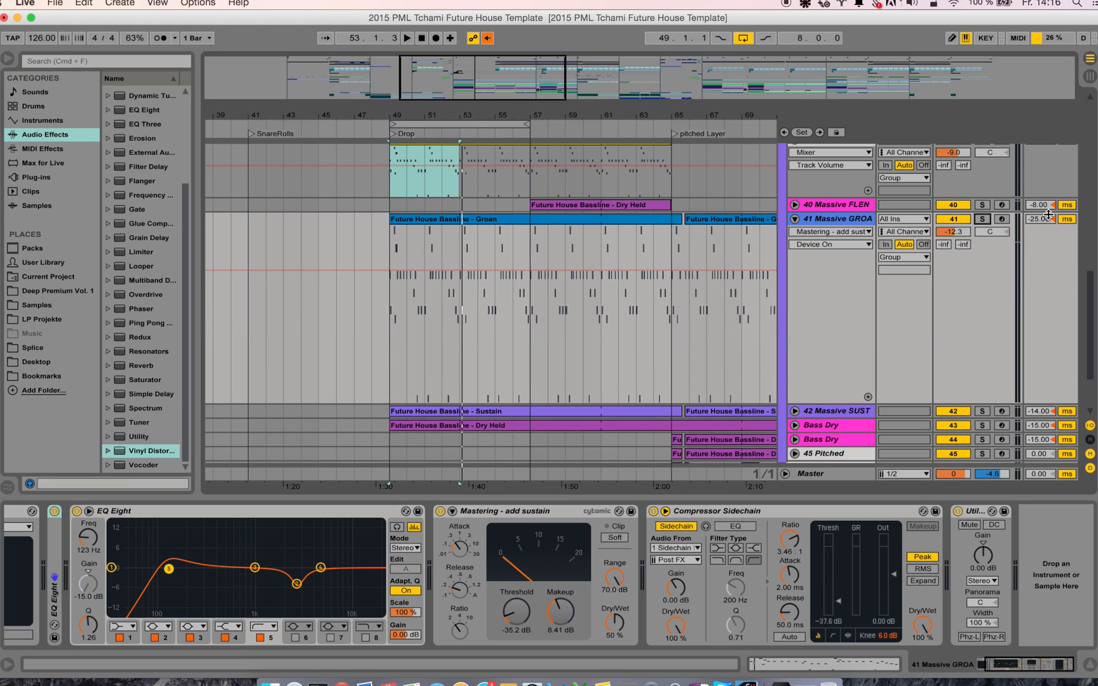
Step: Scroll to track 42 Massive SUSTAIN and show its instrument chain
{"action": "left_click_drag", "start_coordinate": [1043, 219], "coordinate": [1044, 225]}
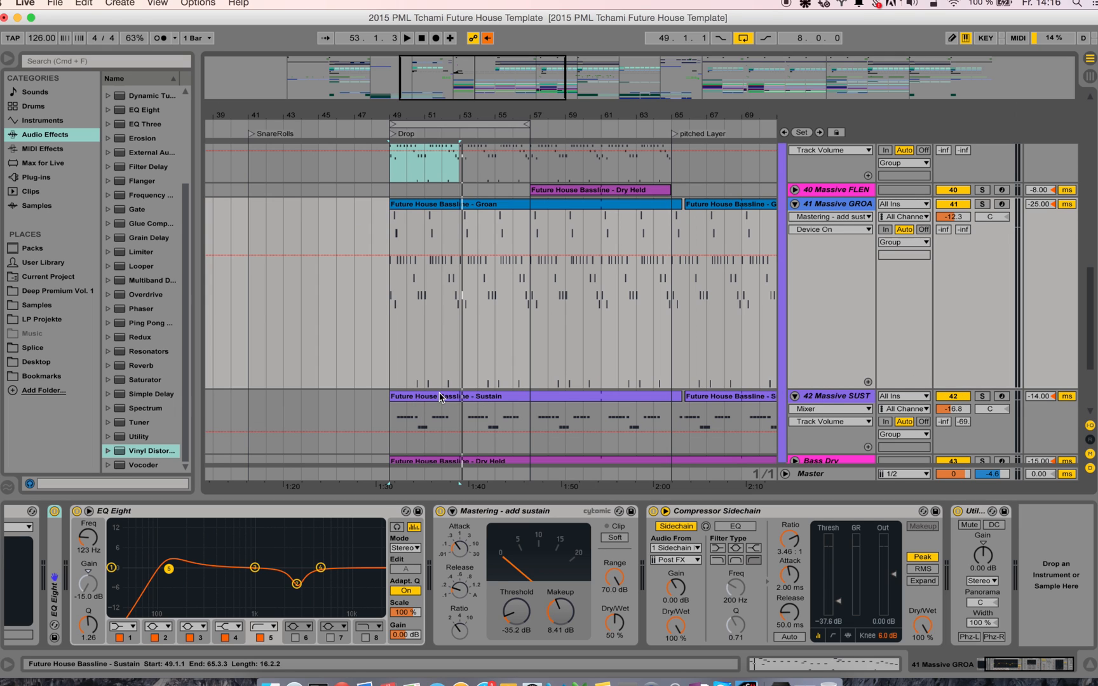
{"action": "double_click", "coordinate": [440, 395]}
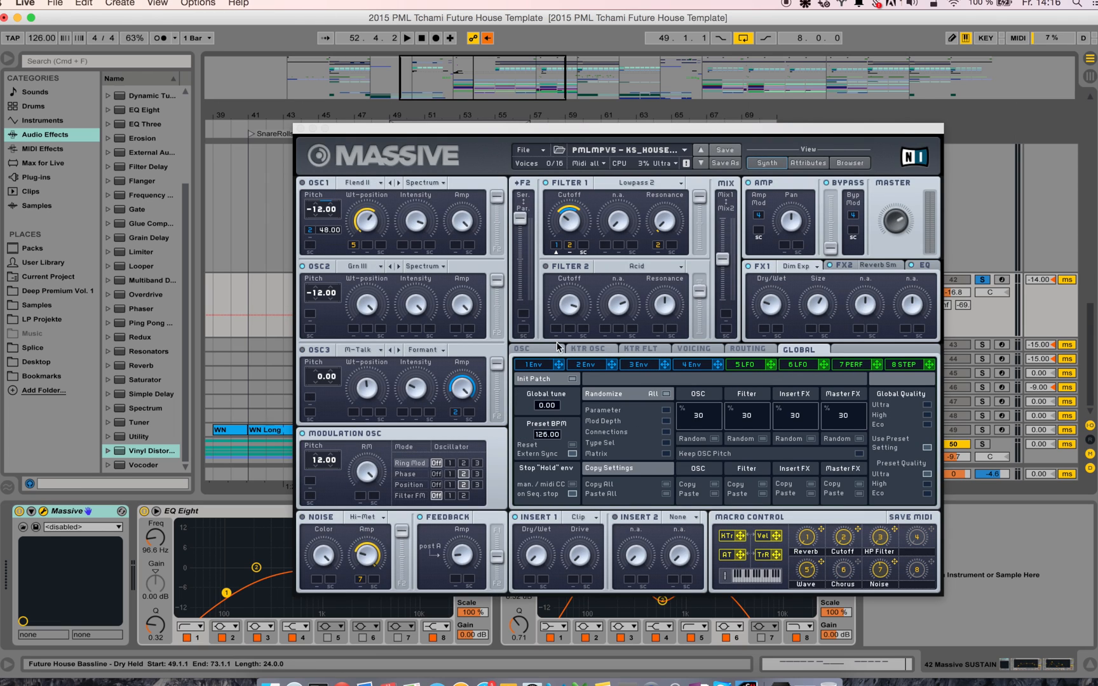
Step: View the Sustain patch's oscillator page, close it, then open Bass Dry's Massive
{"action": "left_click", "coordinate": [522, 349]}
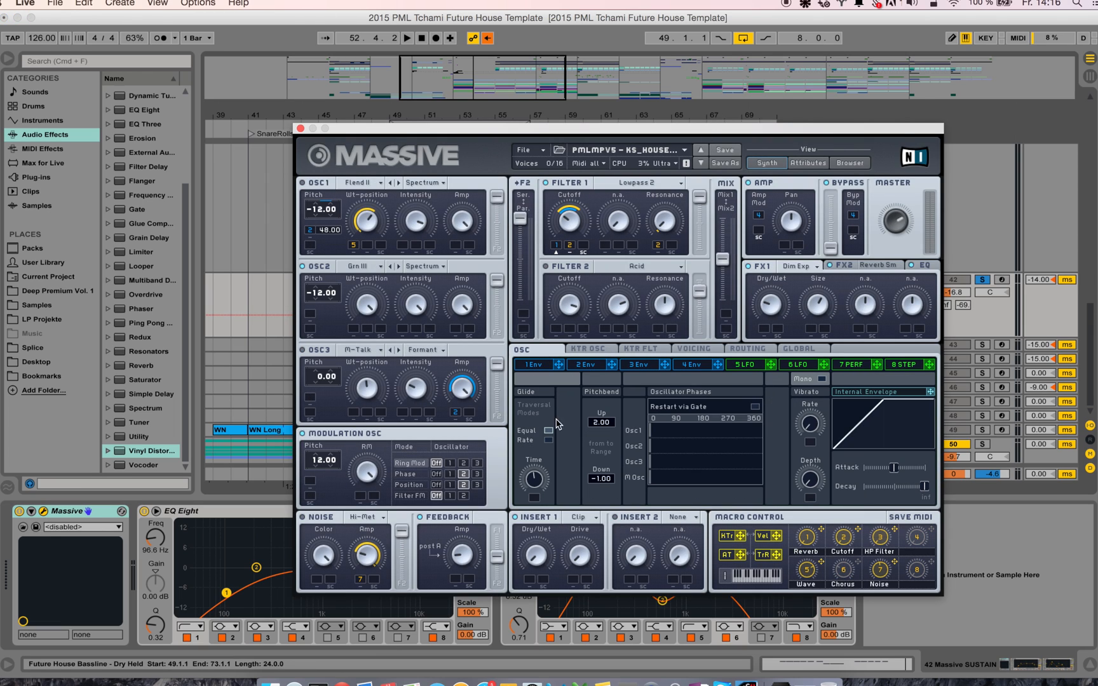
{"action": "mouse_move", "coordinate": [684, 349]}
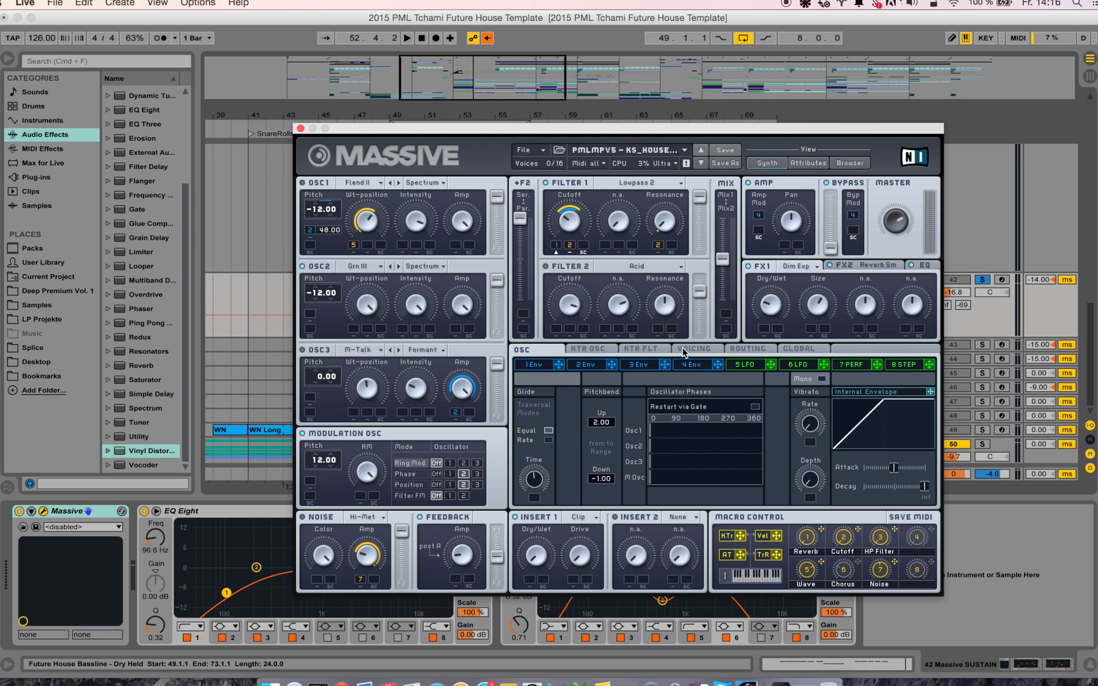
{"action": "left_click", "coordinate": [695, 349]}
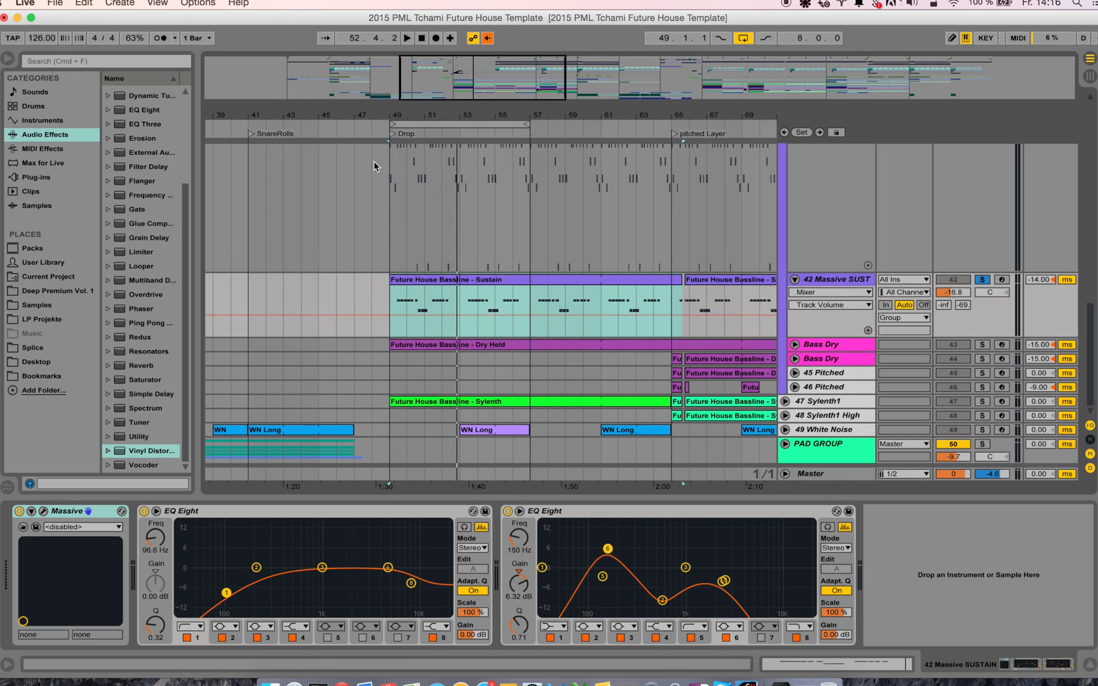
{"action": "left_click", "coordinate": [424, 38]}
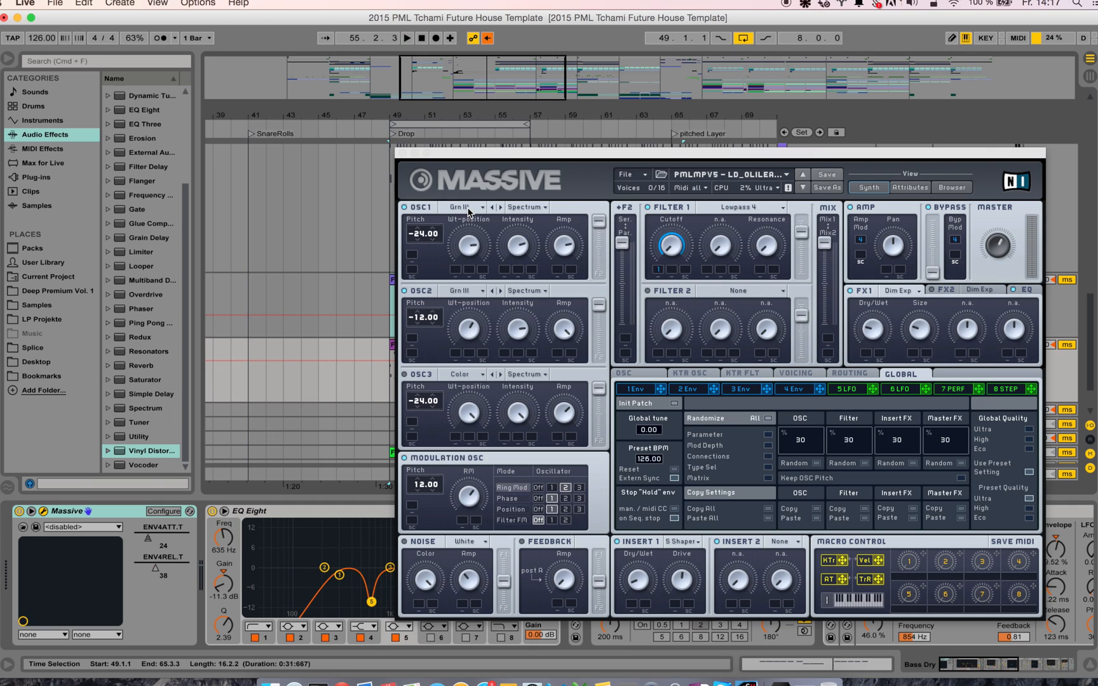
Step: Close the Bass Dry Massive window, revealing its Auto Filter, Enphasor and Chorus chain
{"action": "left_click", "coordinate": [464, 208]}
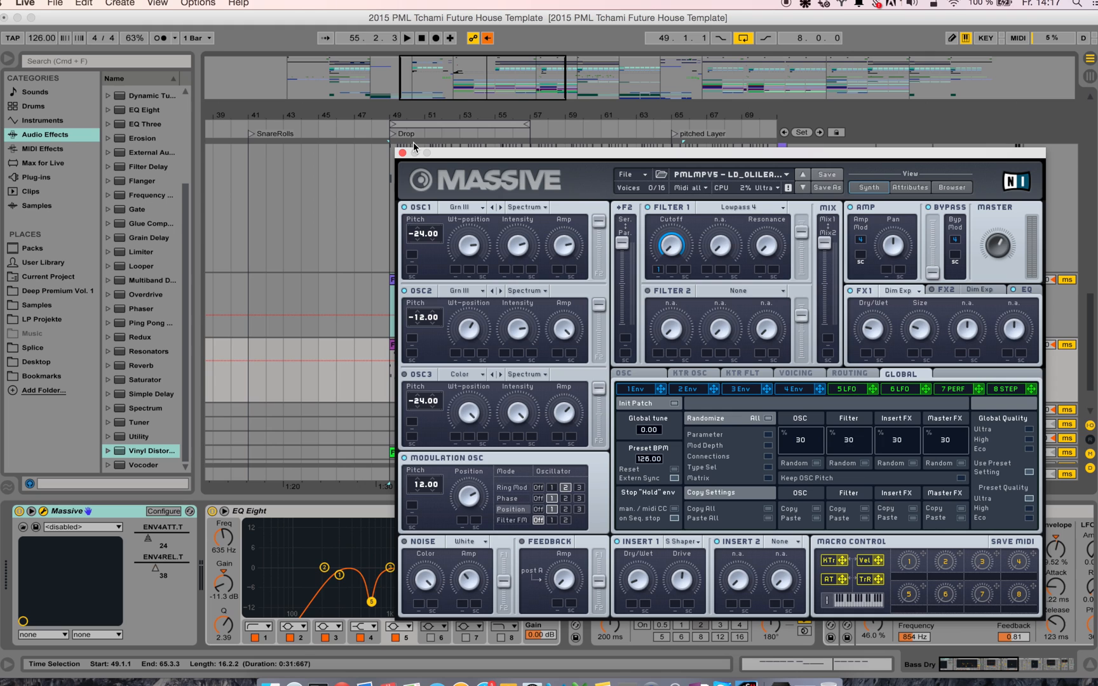
{"action": "mouse_move", "coordinate": [422, 159]}
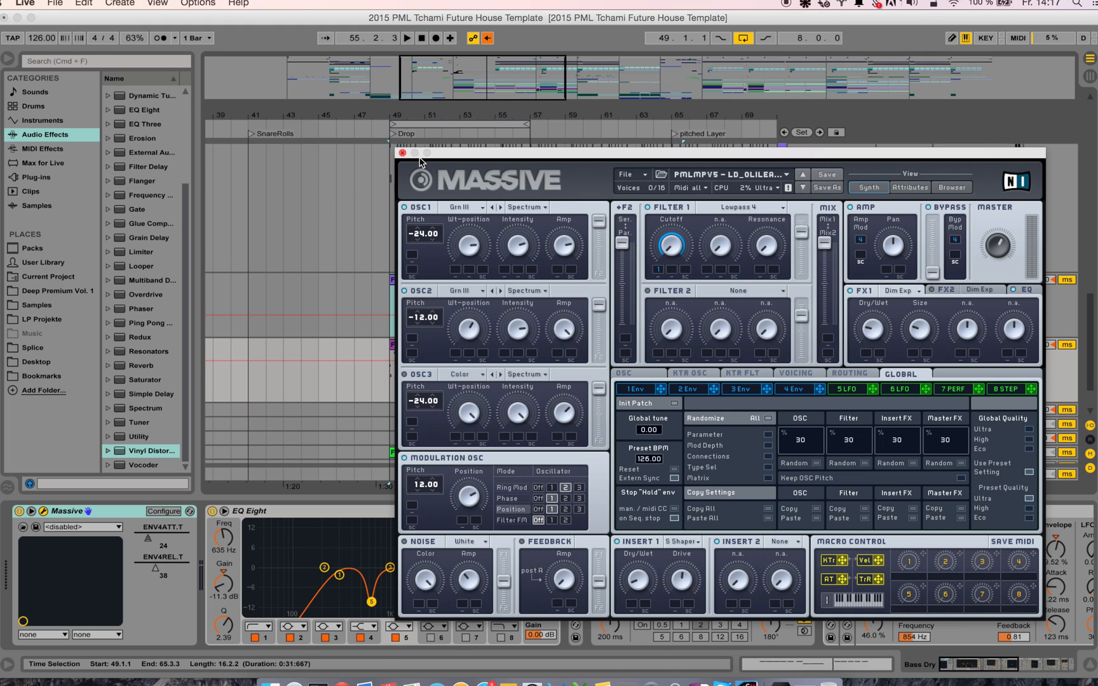
{"action": "left_click", "coordinate": [402, 152]}
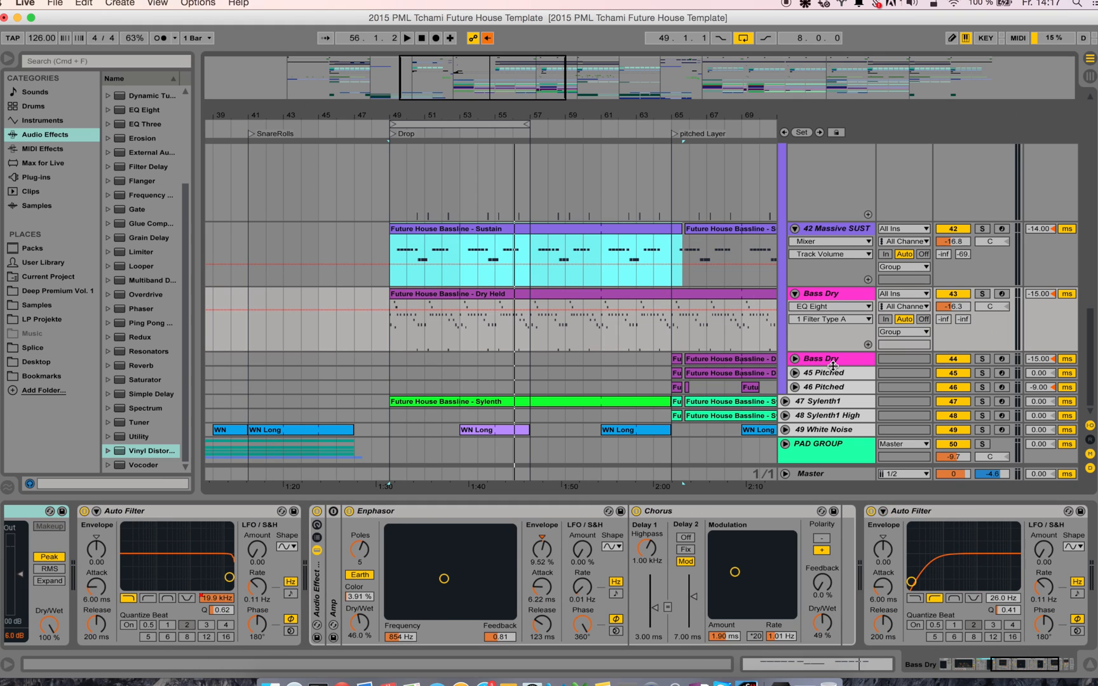
Step: Unfold track 47 Sylenth1 to show its Sylenth1, EQ, sidechain compressor and Utility
{"action": "left_click", "coordinate": [820, 401]}
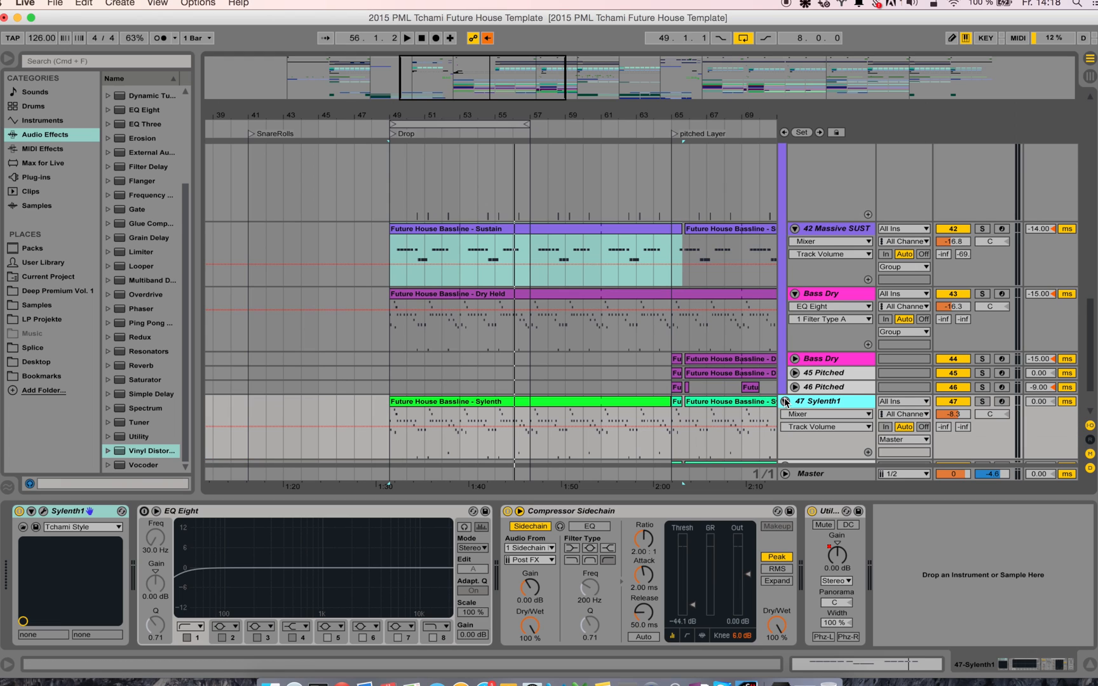
Step: Solo the 47 Sylenth1 track, play from bar 49, and open its Sylenth1 patch
{"action": "left_click", "coordinate": [982, 401]}
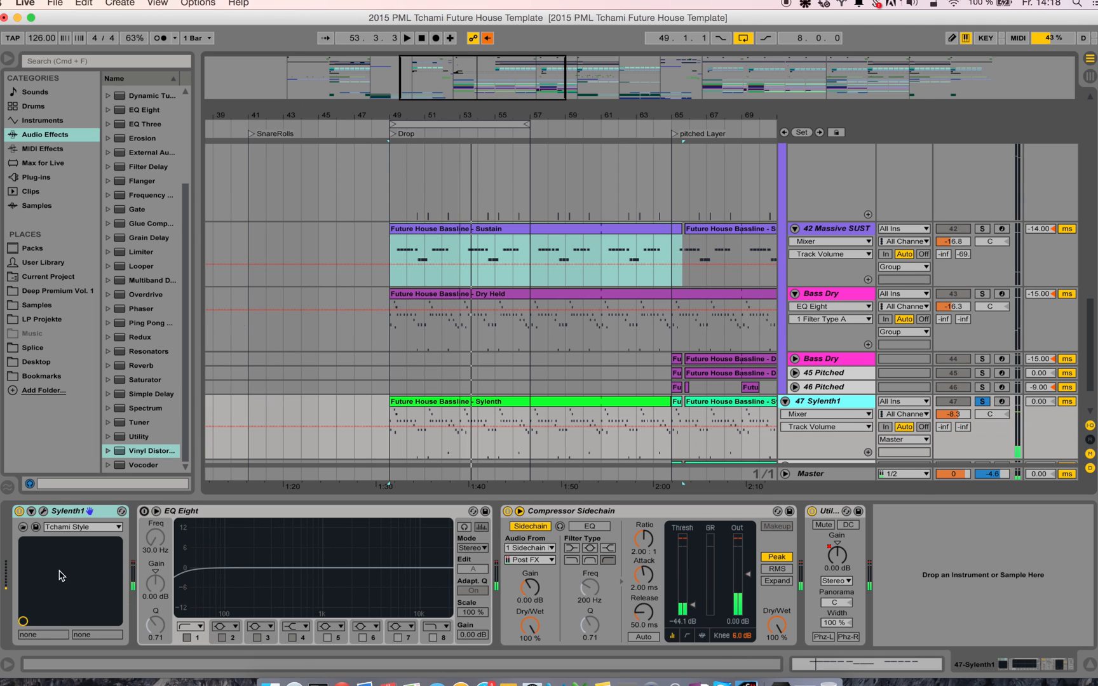
{"action": "left_click", "coordinate": [43, 512]}
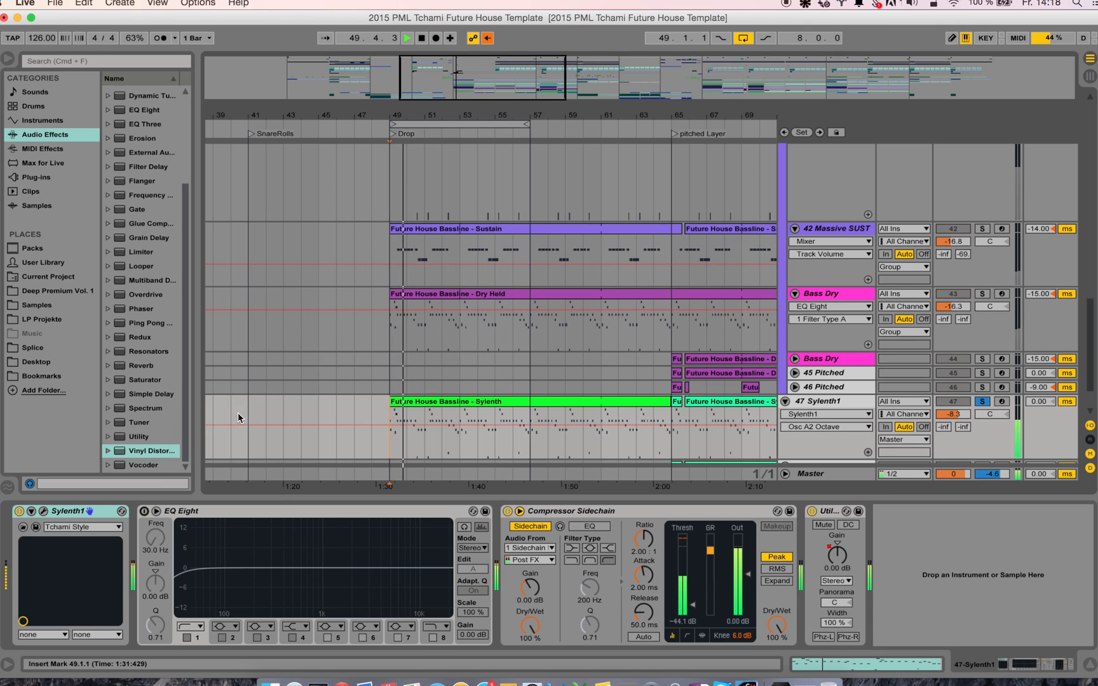
{"action": "left_click", "coordinate": [41, 511]}
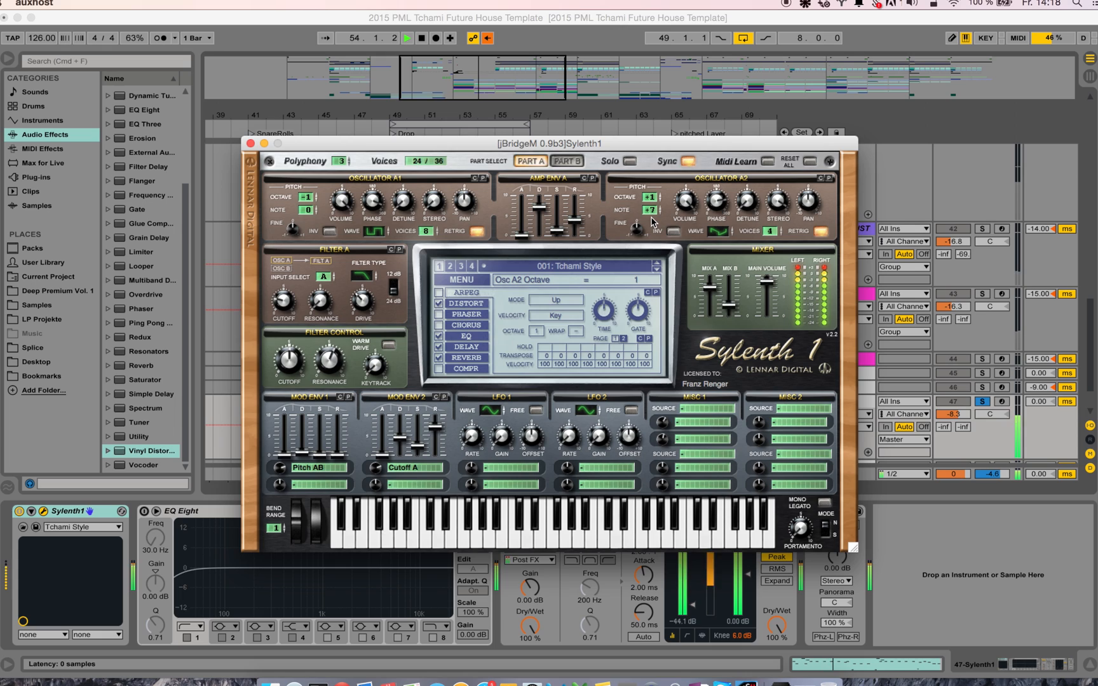
Step: Stop playback and inspect Sylenth1's oscillator A2 (octave 2, TriSaw) and envelope settings
{"action": "left_click", "coordinate": [650, 197]}
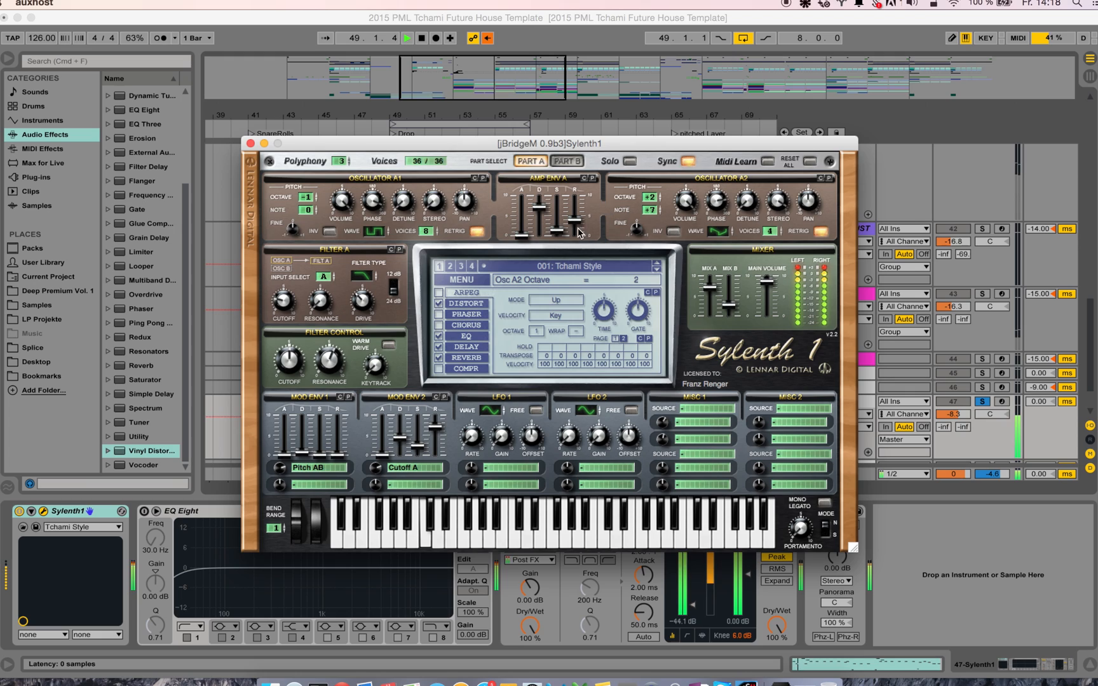
{"action": "left_click", "coordinate": [410, 38]}
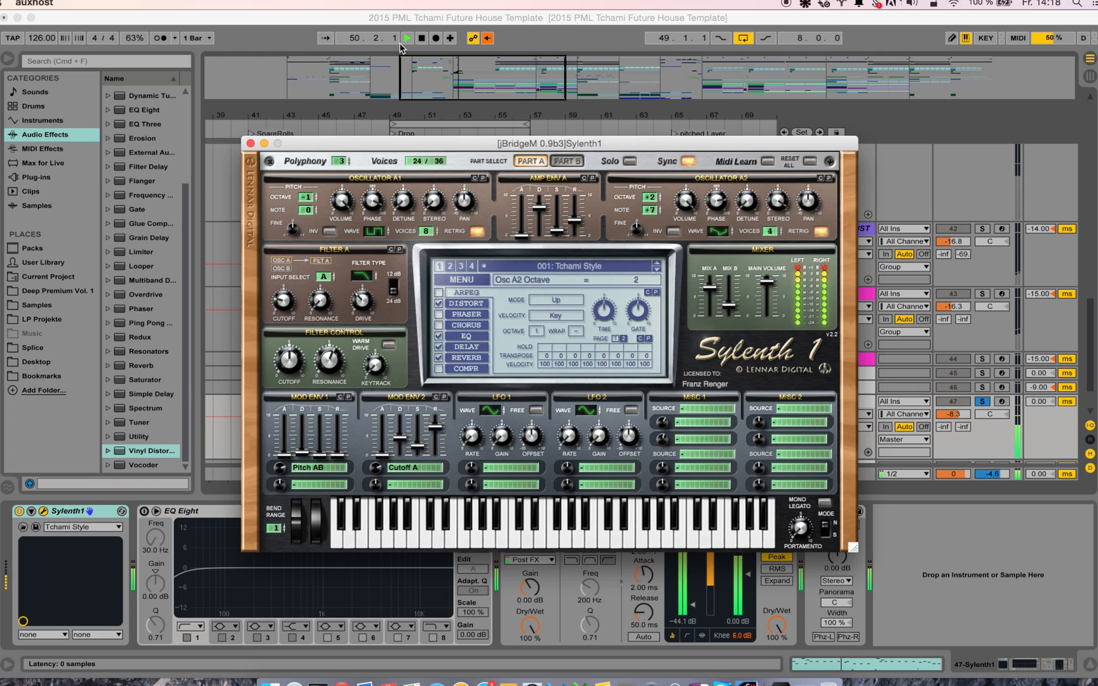
{"action": "left_click", "coordinate": [431, 38]}
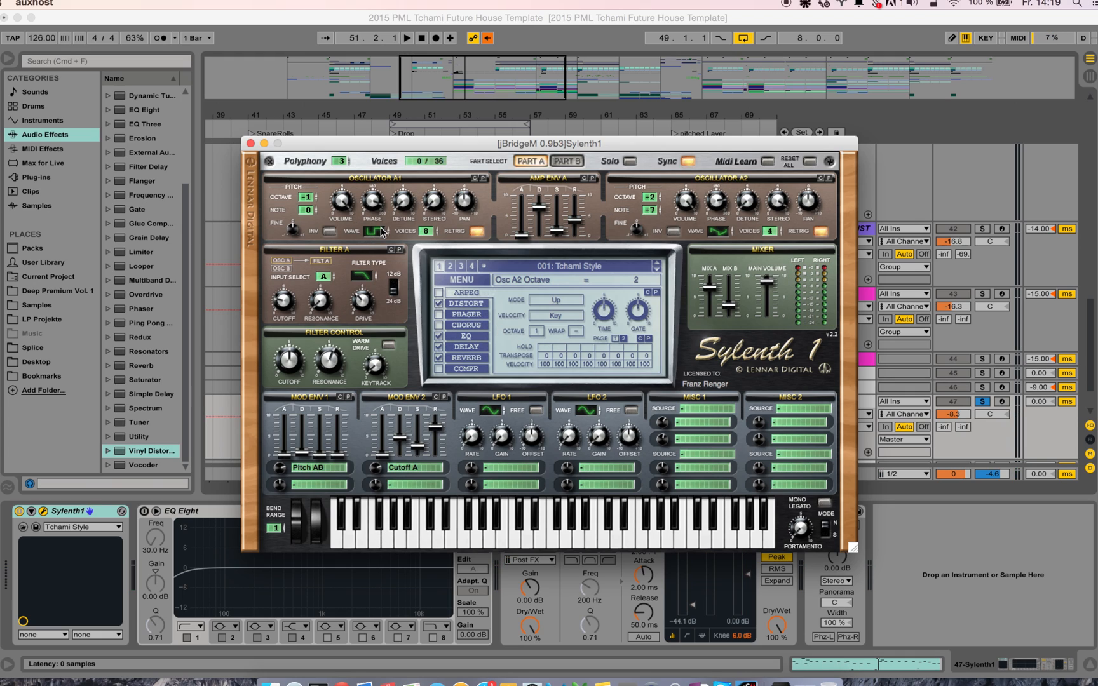
{"action": "left_click", "coordinate": [717, 231]}
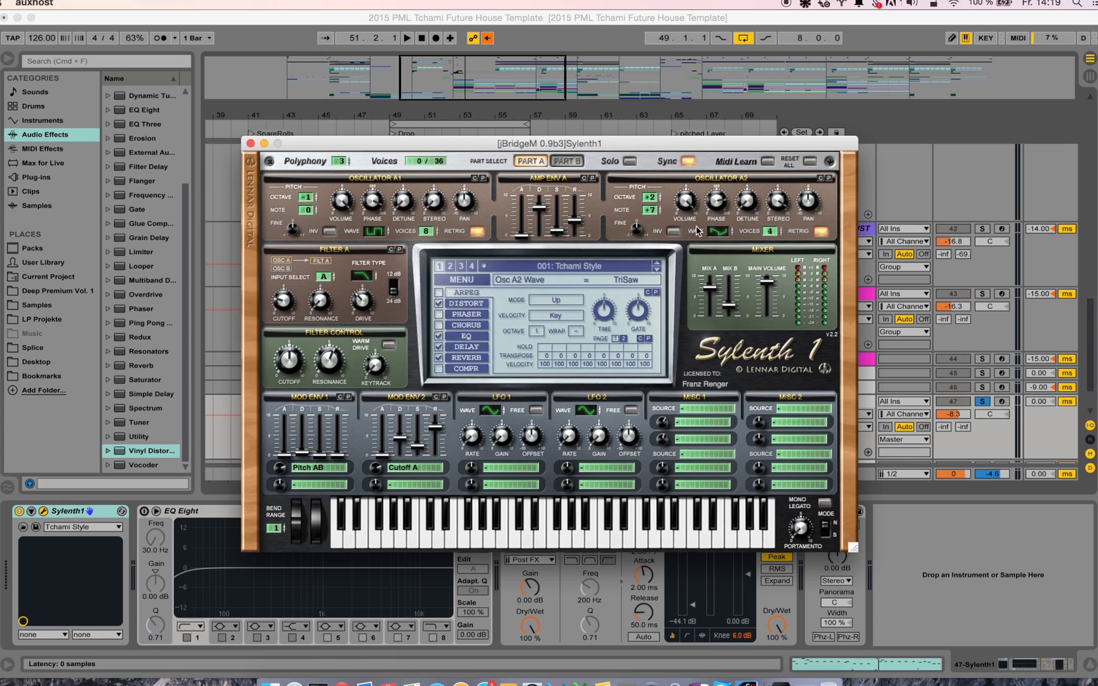
{"action": "mouse_move", "coordinate": [539, 206]}
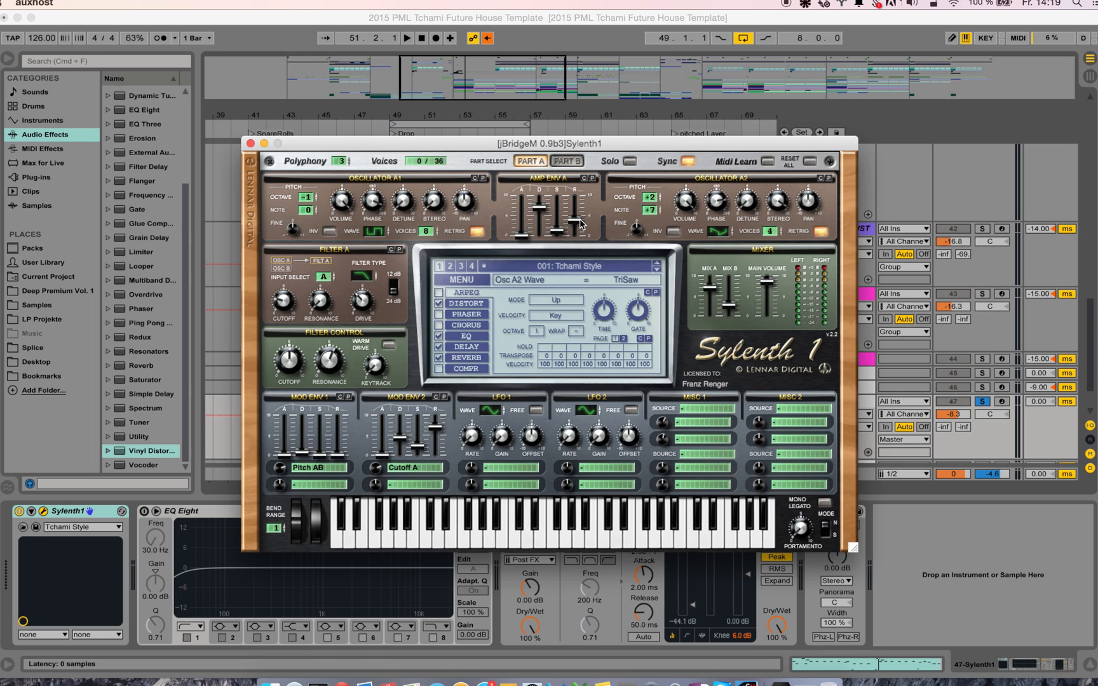
{"action": "mouse_move", "coordinate": [514, 221]}
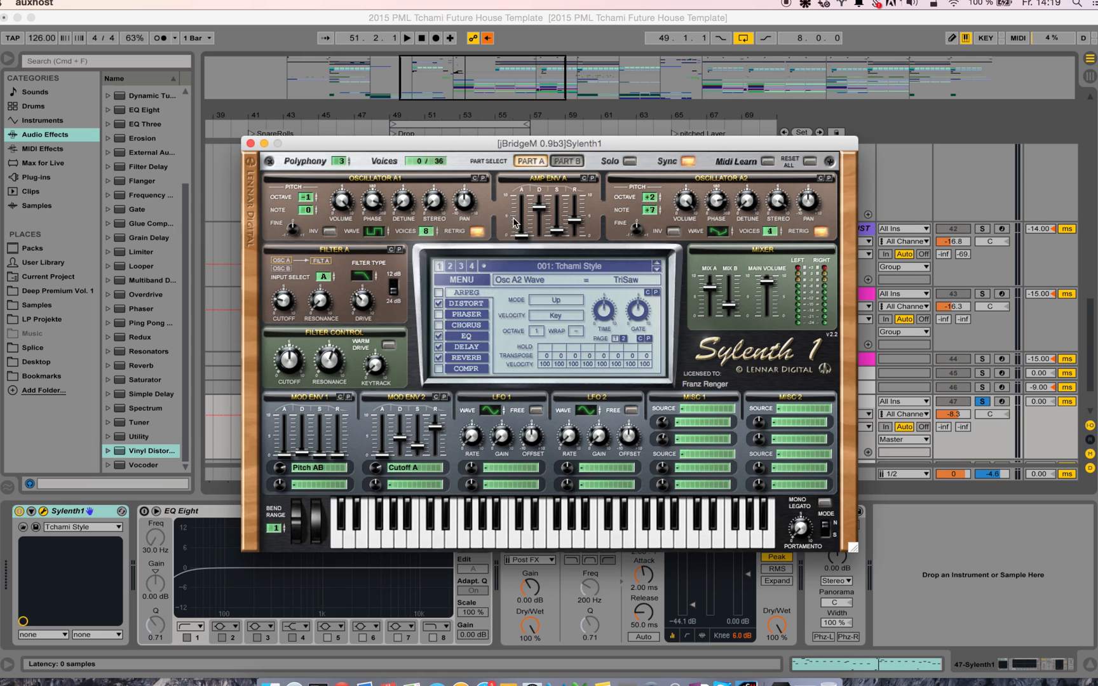
{"action": "mouse_move", "coordinate": [742, 220]}
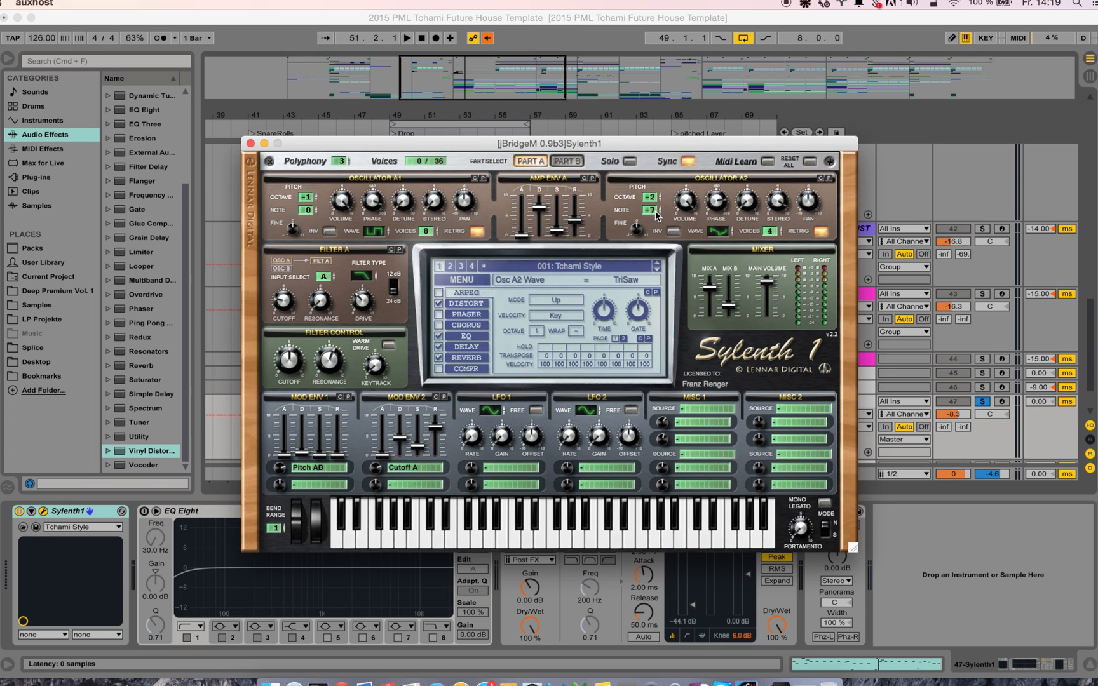
{"action": "mouse_move", "coordinate": [307, 191]}
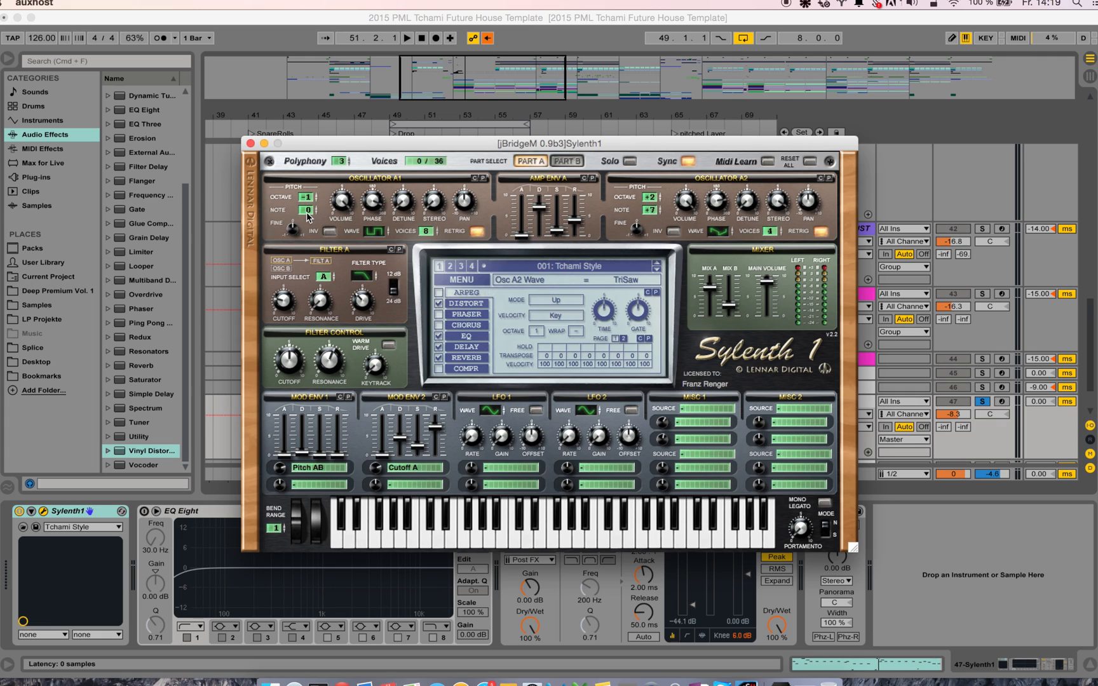
{"action": "mouse_move", "coordinate": [273, 326]}
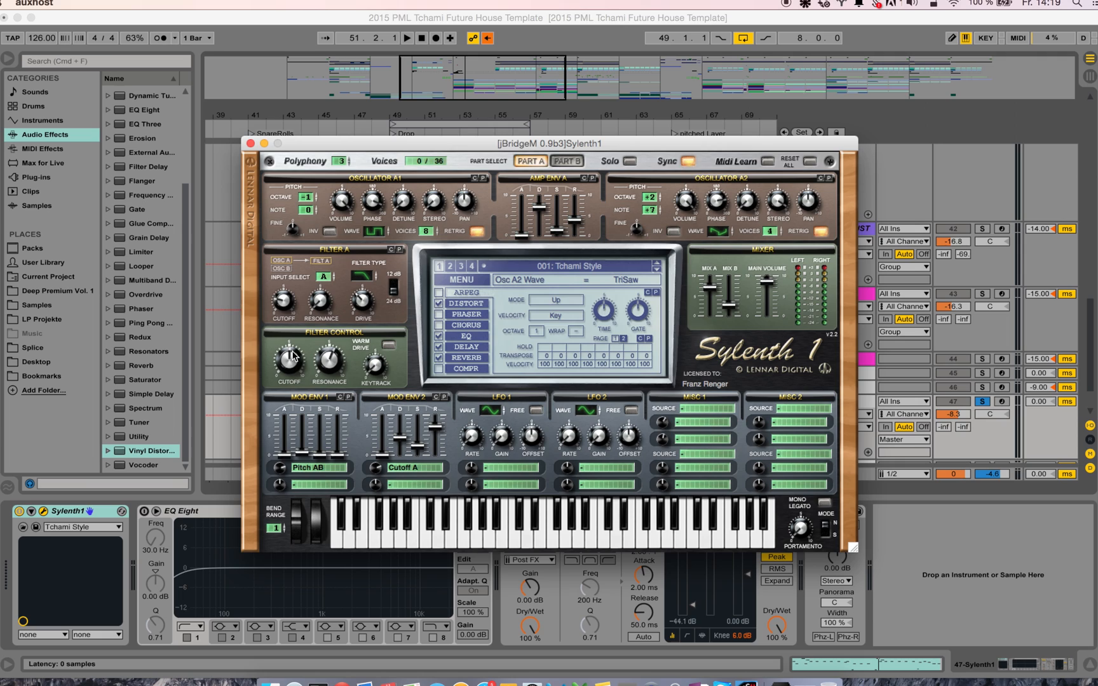
{"action": "mouse_move", "coordinate": [251, 511]}
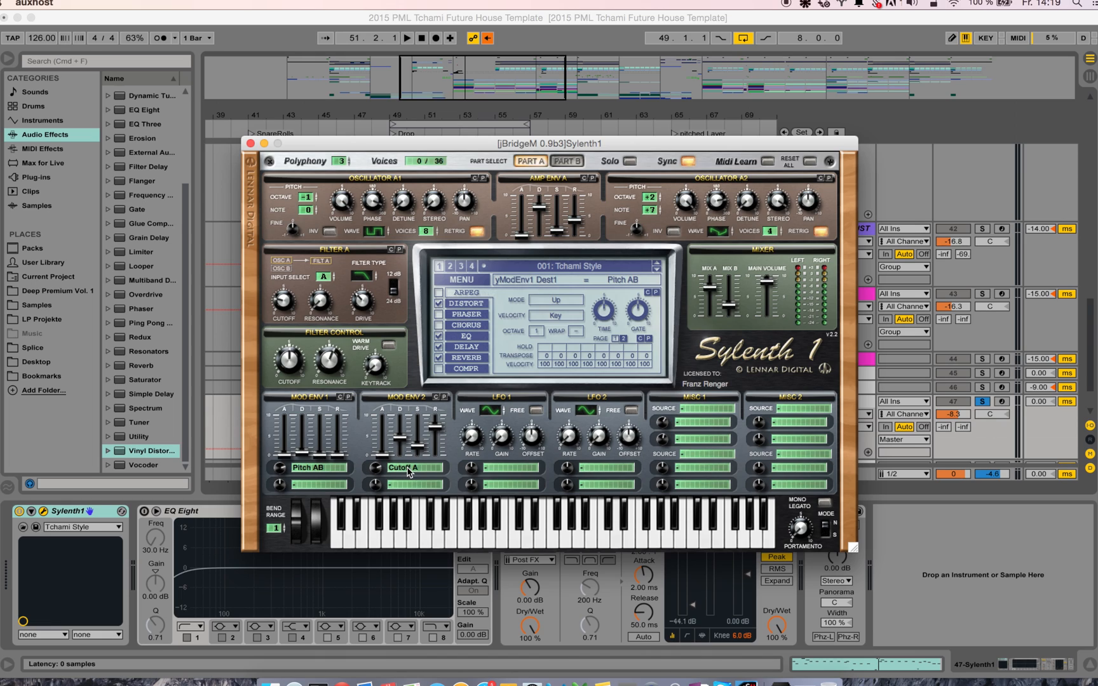
{"action": "mouse_move", "coordinate": [431, 471]}
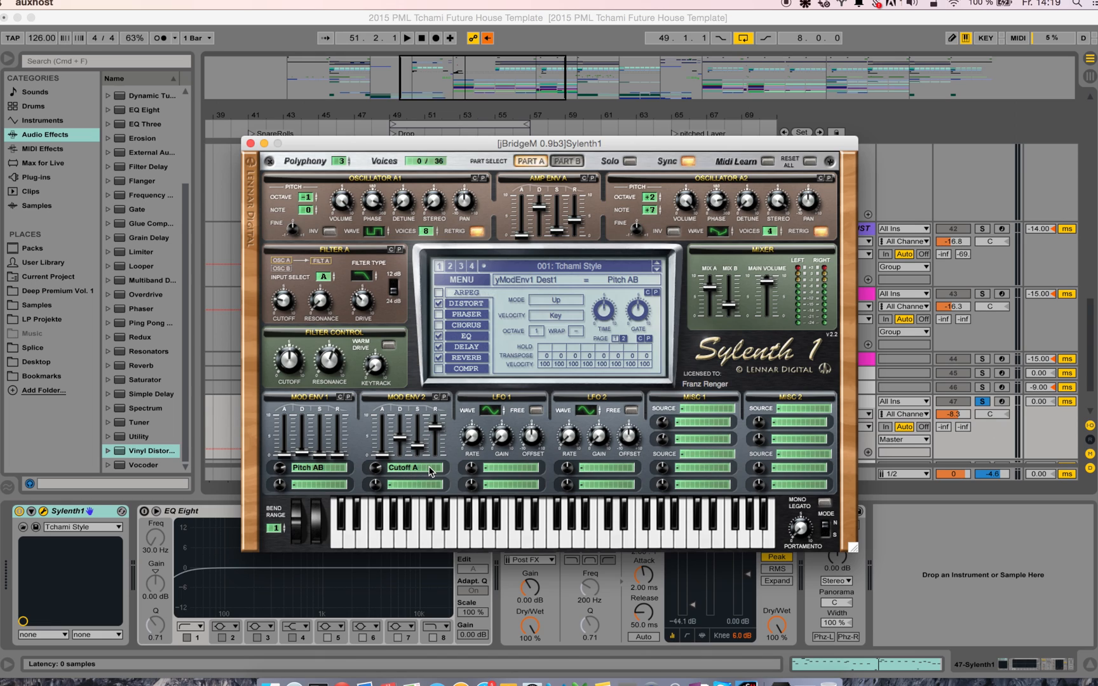
{"action": "mouse_move", "coordinate": [421, 472]}
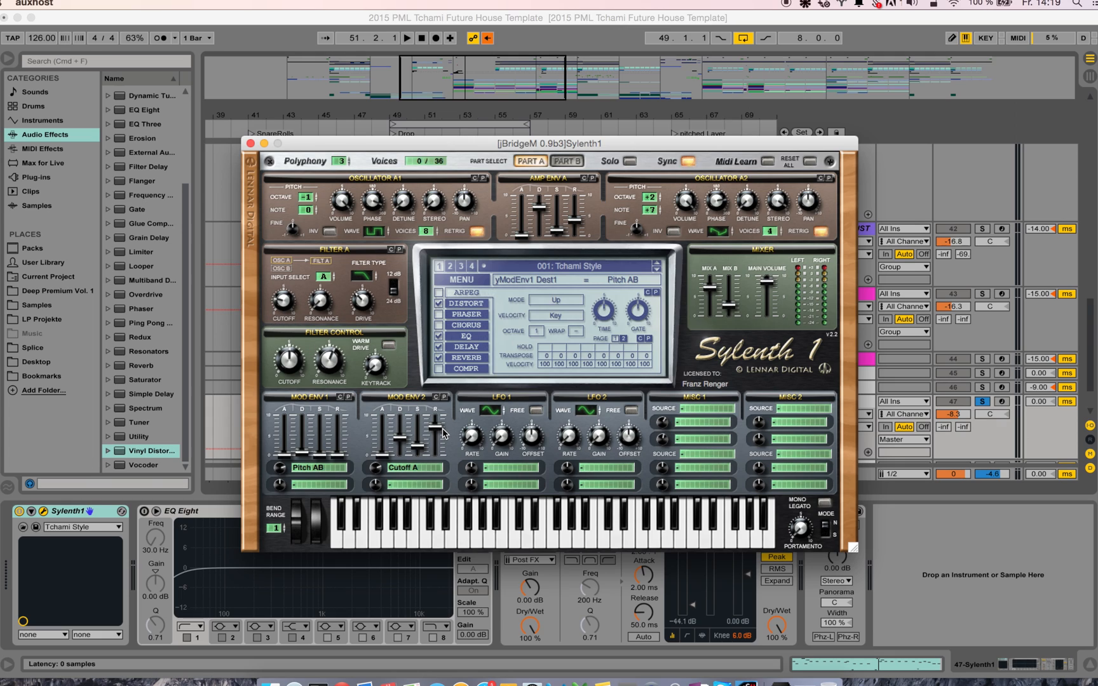
Step: Review Sylenth1's distortion, EQ, delay and reverb pages, then close the synth window
{"action": "left_click", "coordinate": [465, 303]}
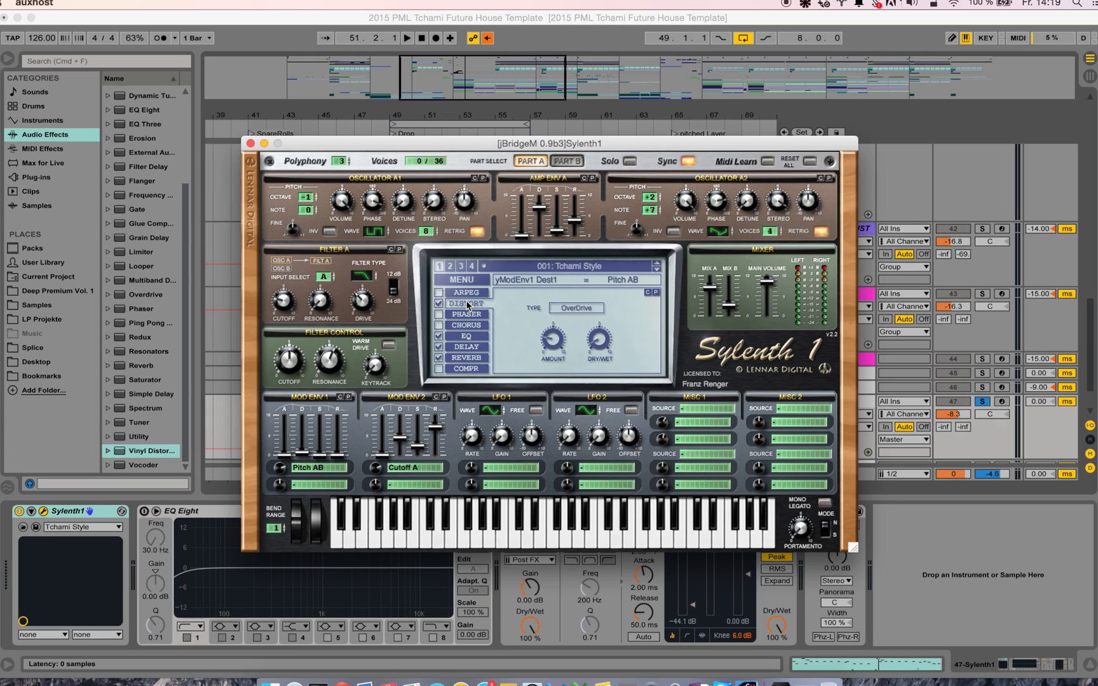
{"action": "left_click", "coordinate": [464, 335]}
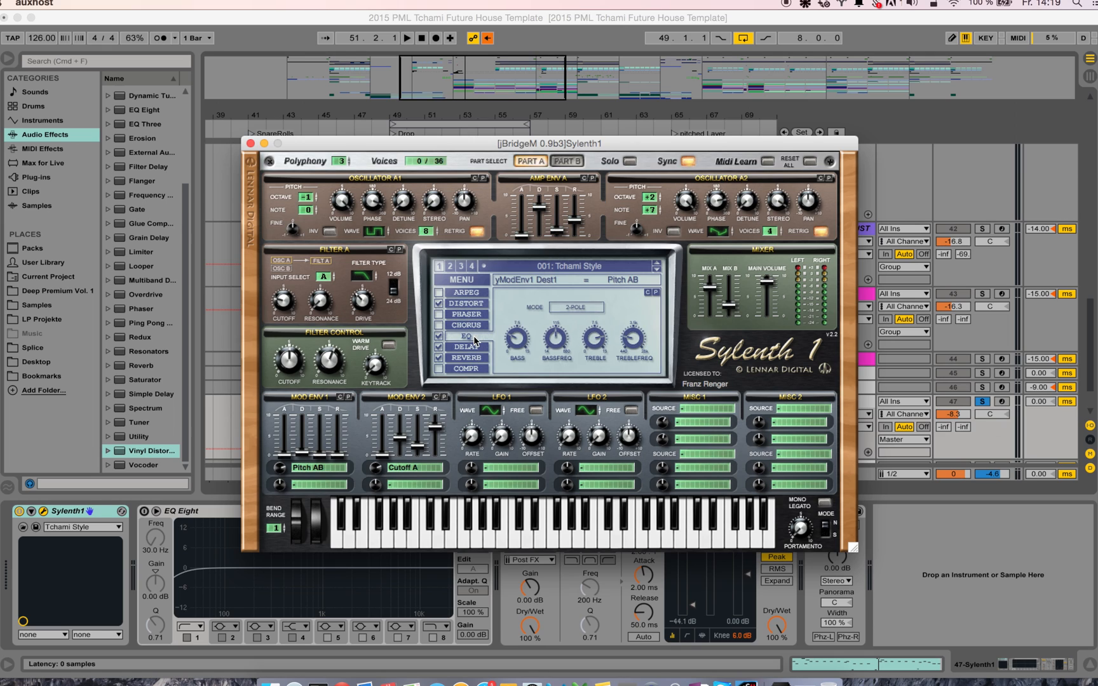
{"action": "left_click", "coordinate": [465, 347]}
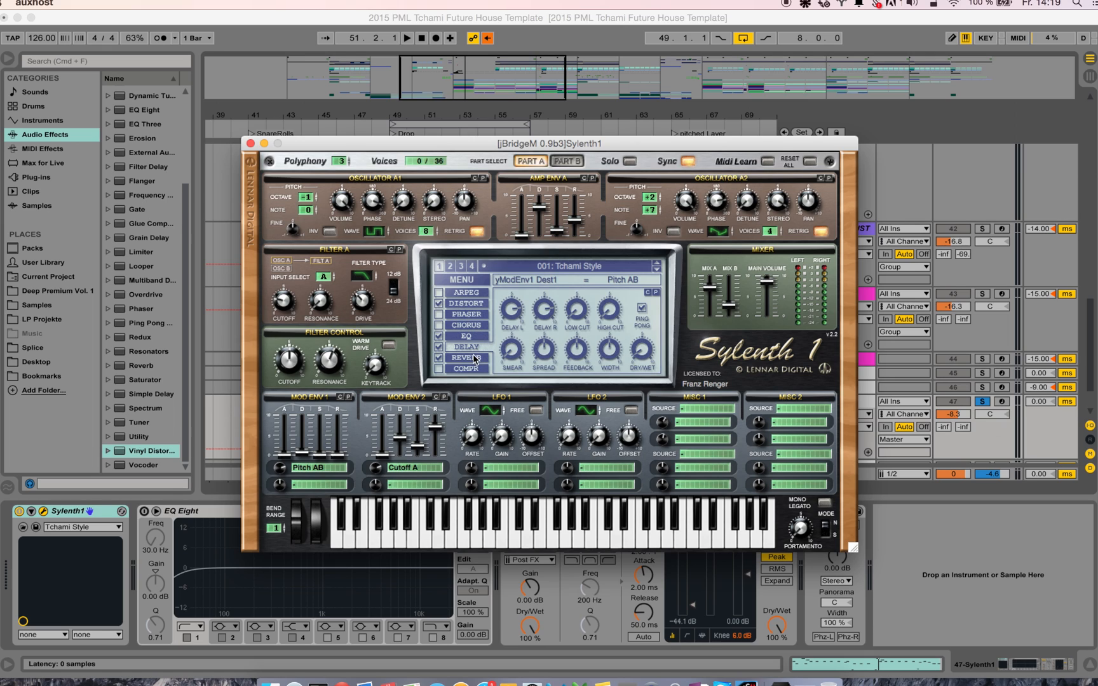
{"action": "left_click", "coordinate": [466, 358]}
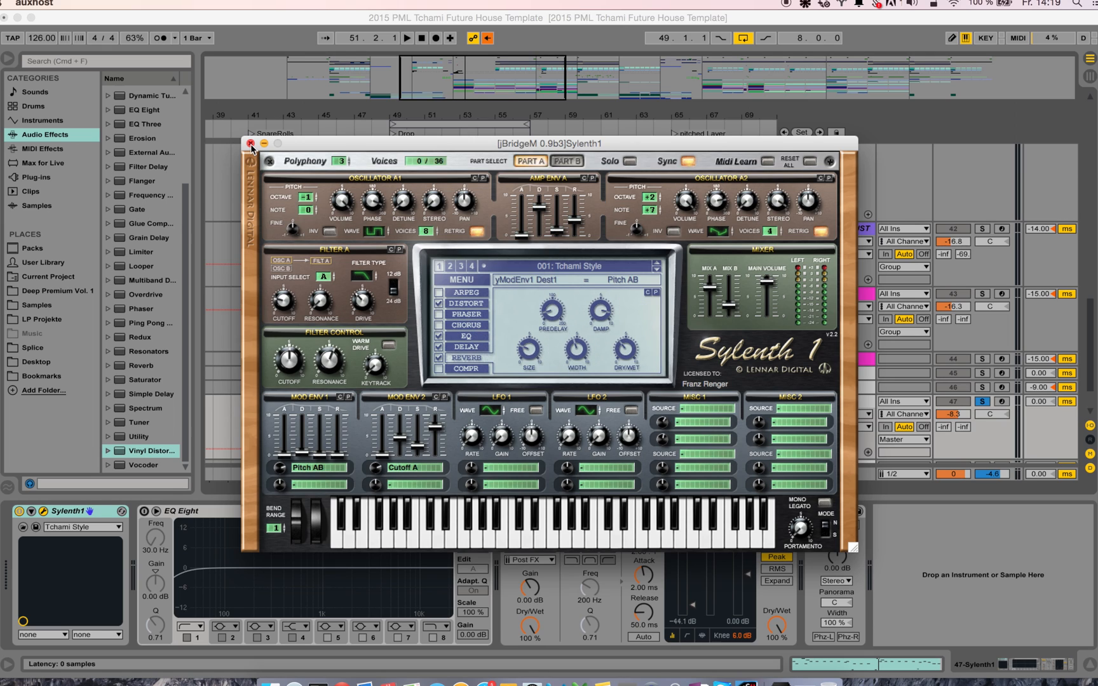
{"action": "left_click", "coordinate": [248, 144]}
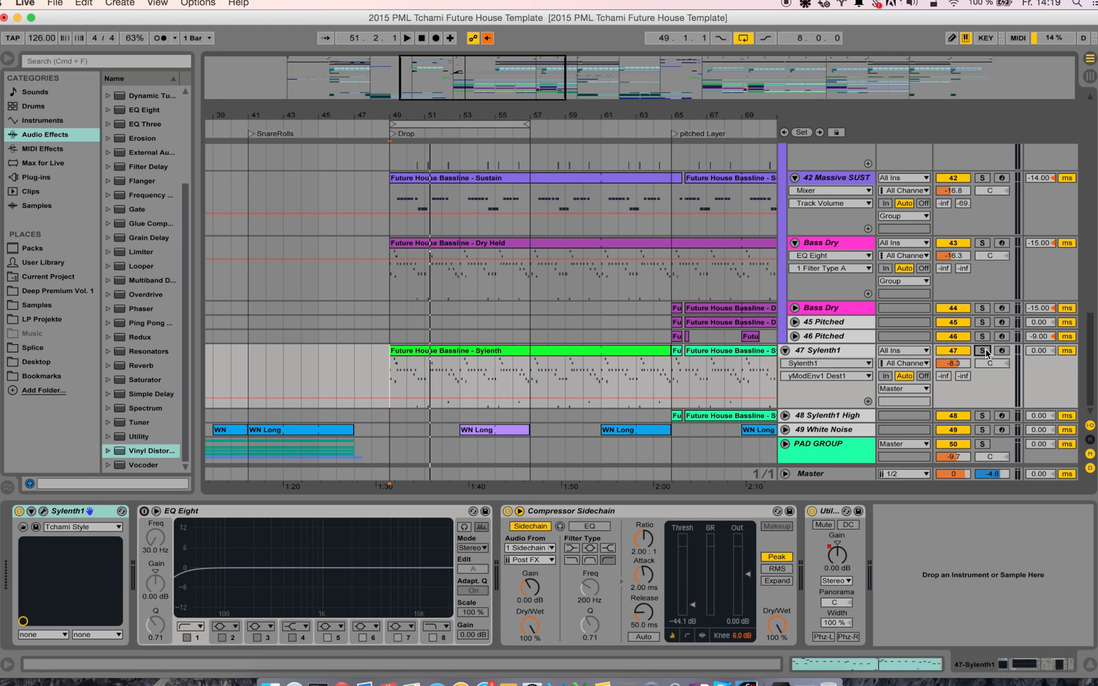
Step: Open the Massive plug-in on track 45 Pitched, showing its pitchy bass preset
{"action": "left_click", "coordinate": [405, 38]}
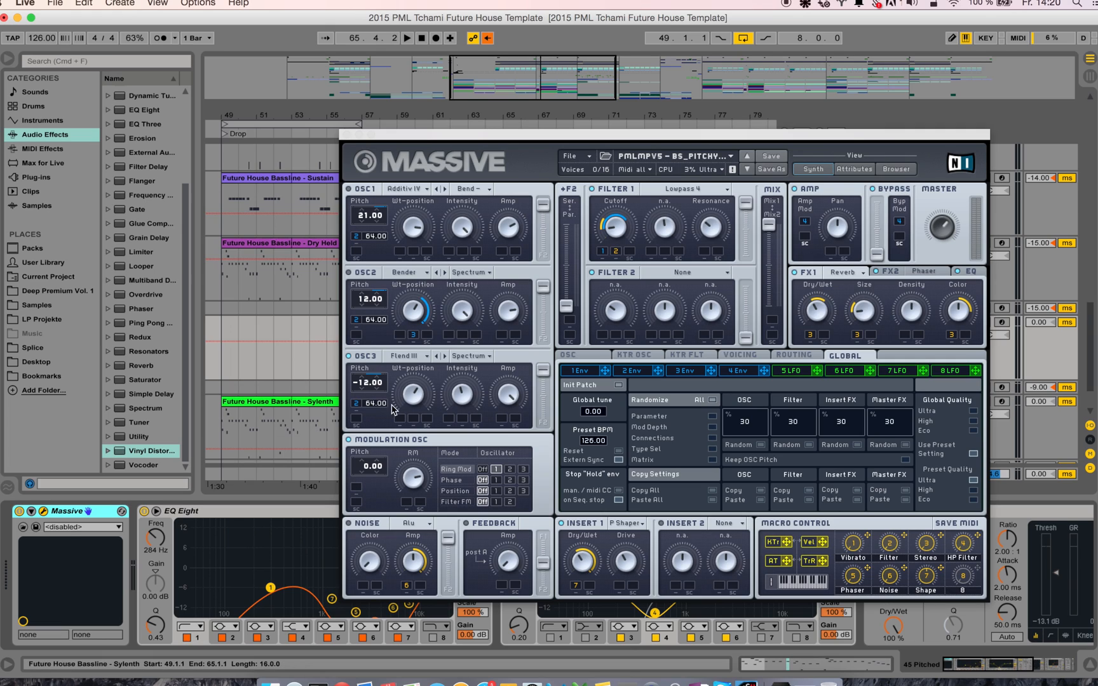
Step: View Massive's second envelope and voicing settings: 16 maximum voices, unison 2
{"action": "left_click", "coordinate": [631, 371]}
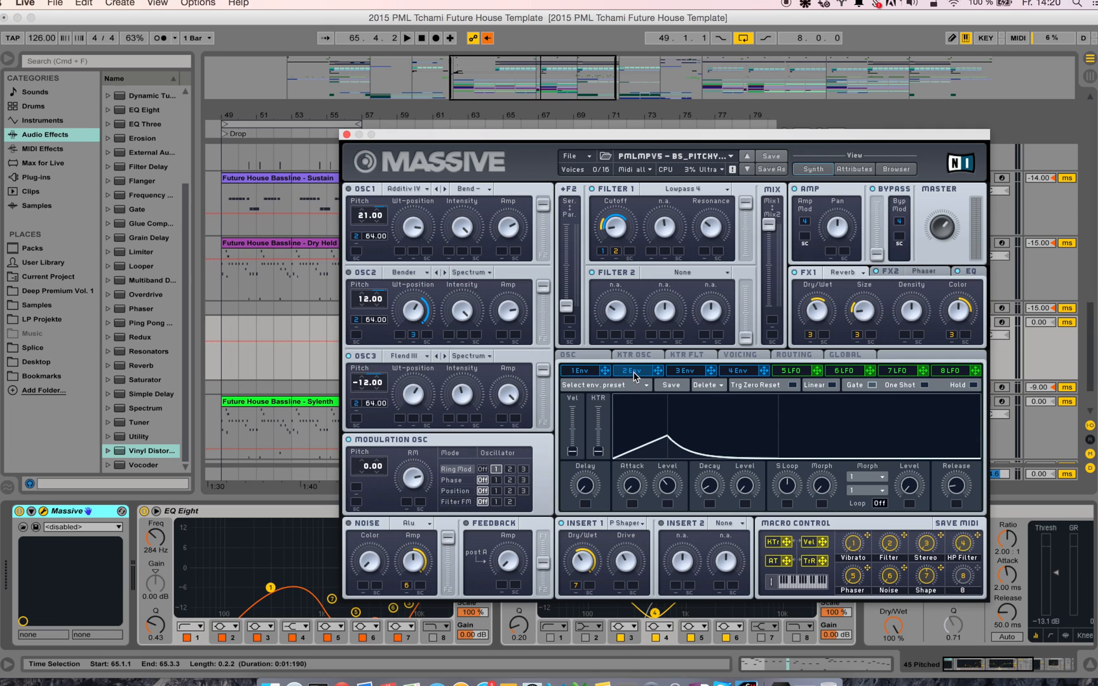
{"action": "mouse_move", "coordinate": [374, 407]}
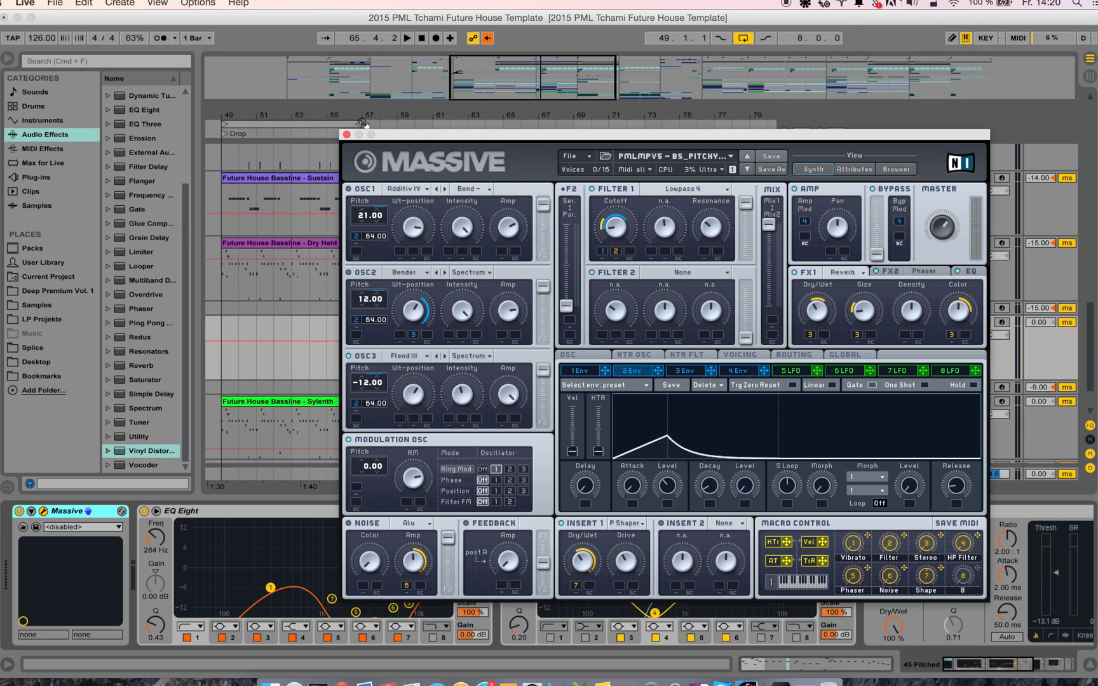
{"action": "mouse_move", "coordinate": [589, 355]}
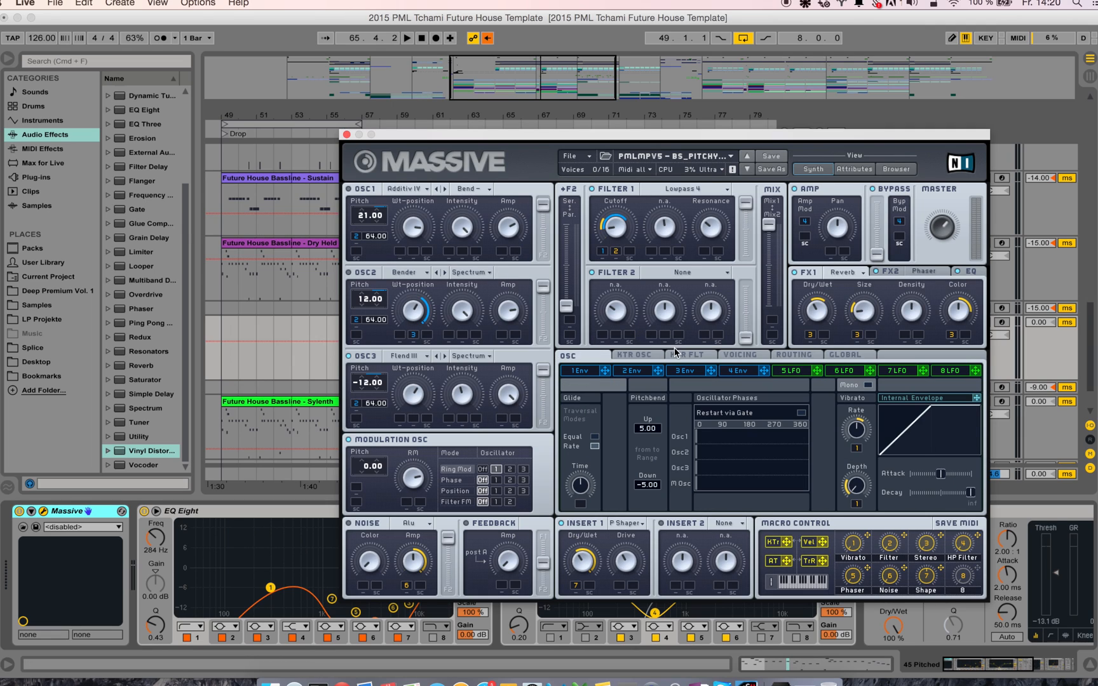
{"action": "left_click", "coordinate": [741, 354]}
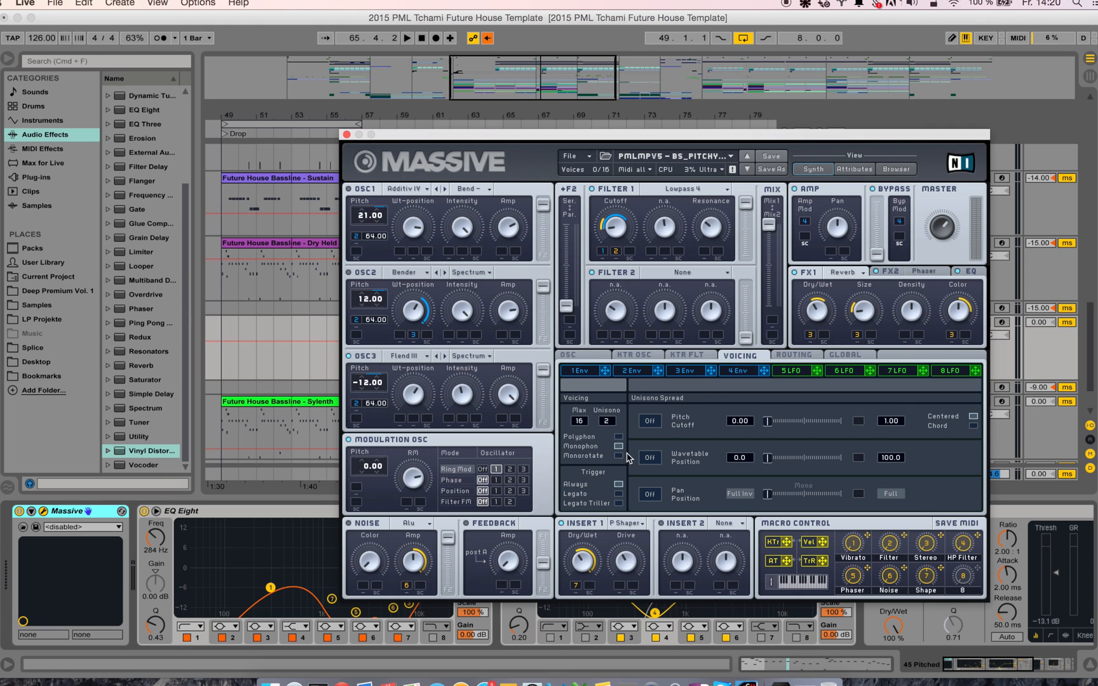
{"action": "mouse_move", "coordinate": [351, 140]}
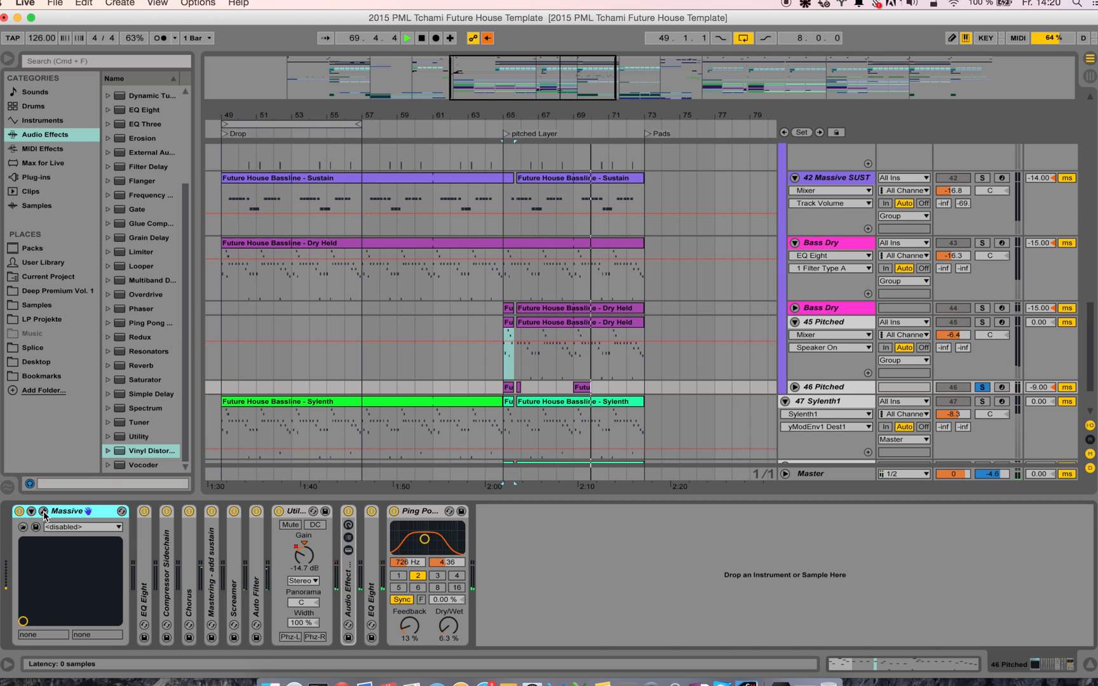
Step: Open the LD_CRAZY Massive patch on 46 Pitched, then close its window
{"action": "left_click", "coordinate": [41, 512]}
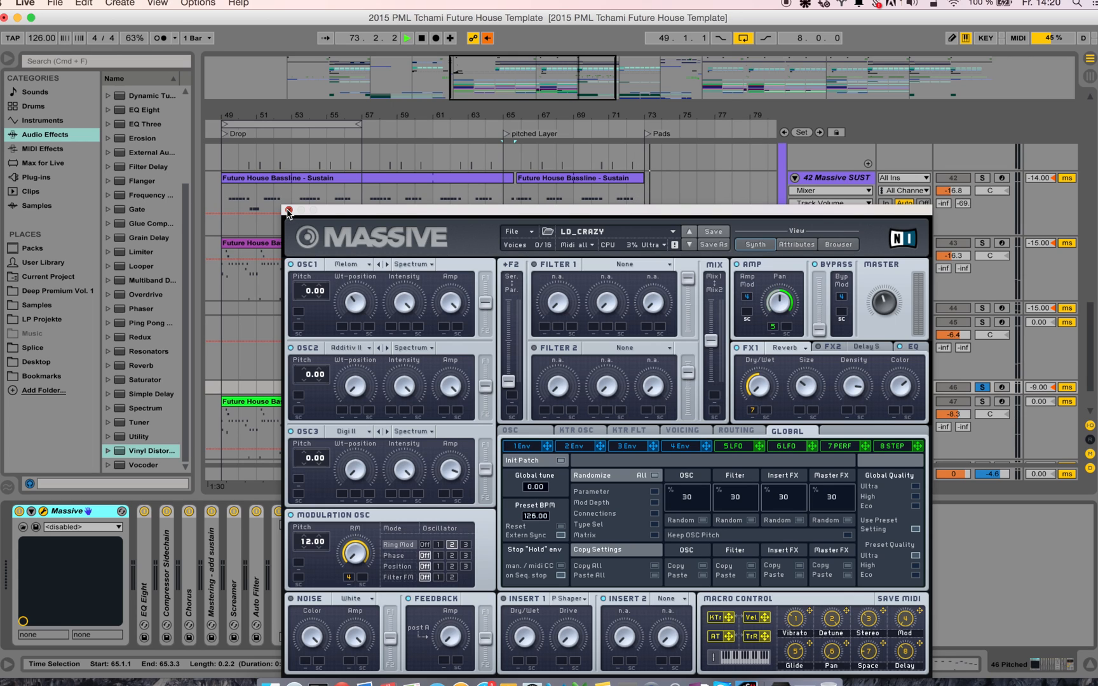
{"action": "left_click", "coordinate": [288, 210]}
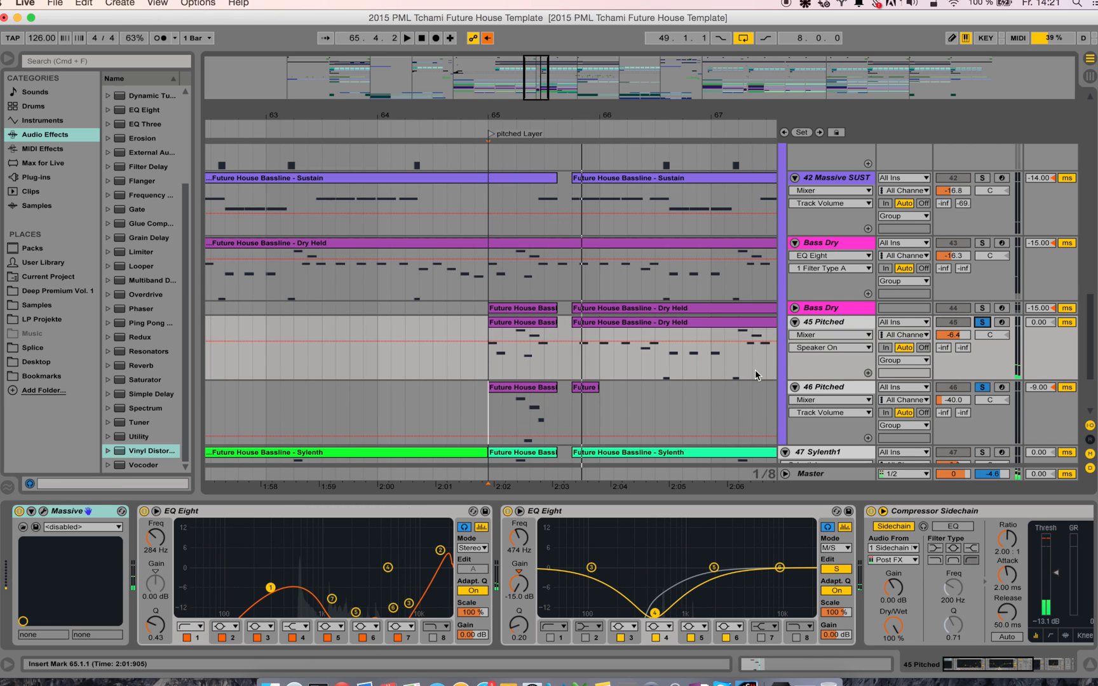
Step: Select track 46 Pitched to show Chorus, Warm Tube, EQ Eight and Ping Pong Delay
{"action": "left_click", "coordinate": [822, 387]}
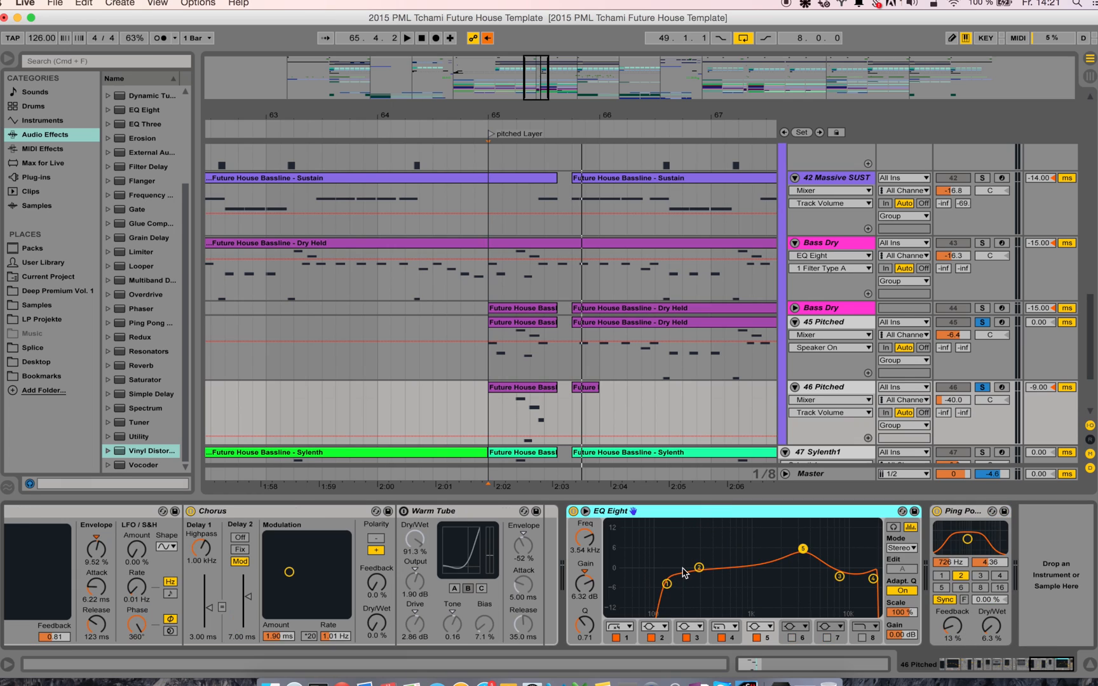
{"action": "mouse_move", "coordinate": [812, 588]}
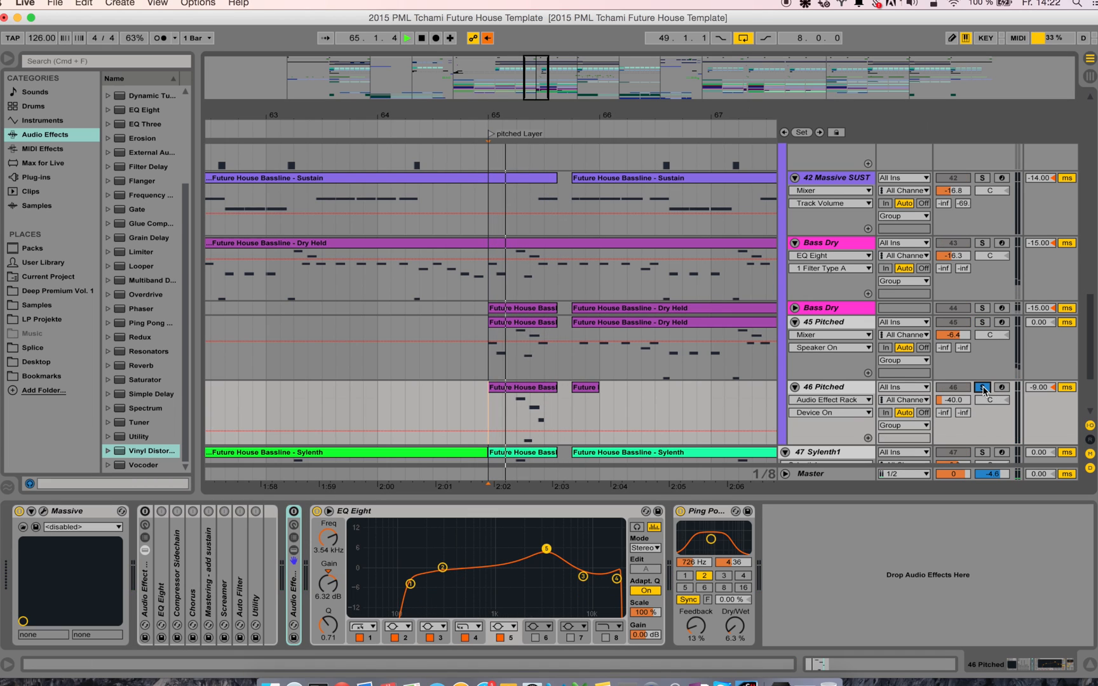
Step: Toggle solo on 46 Pitched and switch its Audio Effect Rack off and on to compare
{"action": "left_click", "coordinate": [982, 387]}
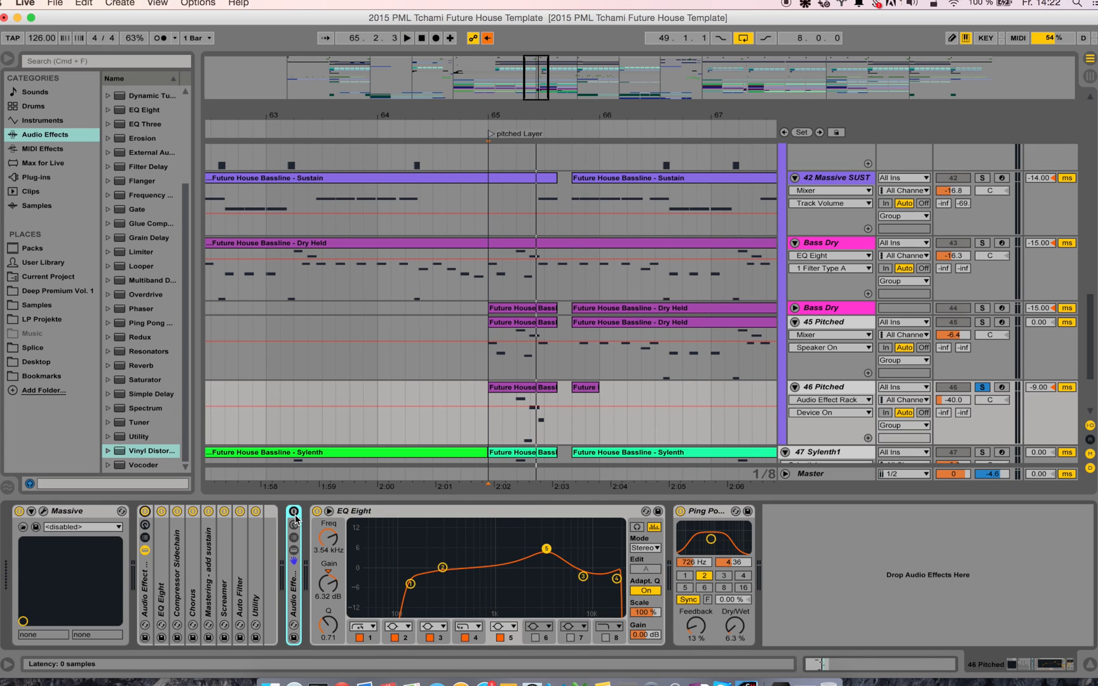
{"action": "left_click", "coordinate": [407, 39]}
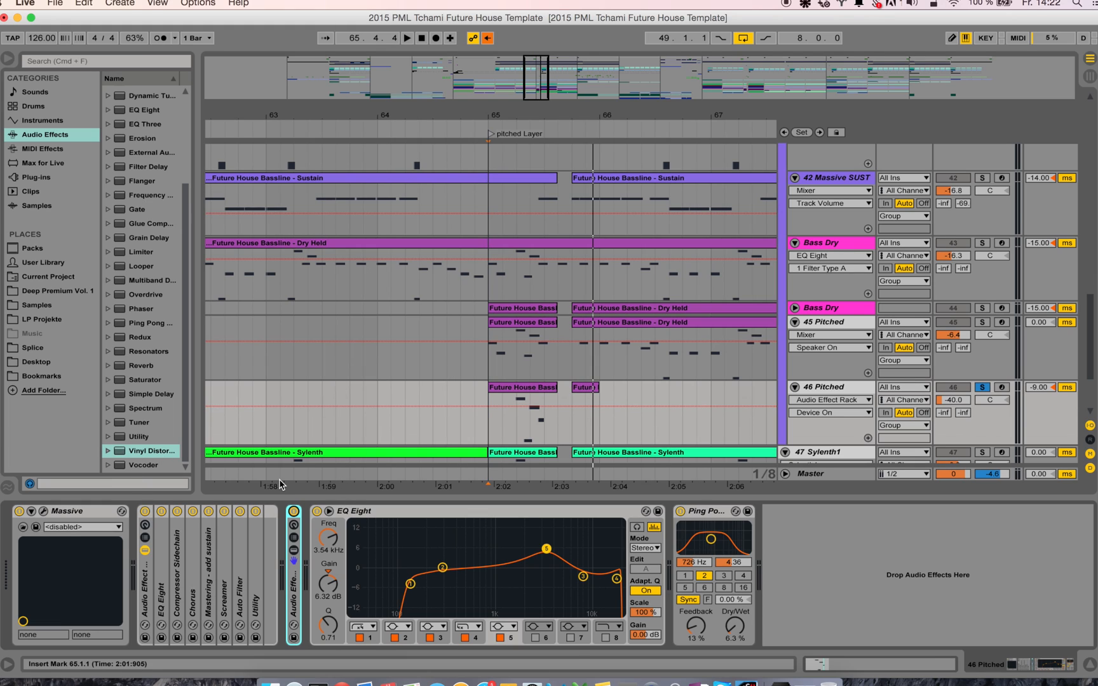
{"action": "mouse_move", "coordinate": [514, 422]}
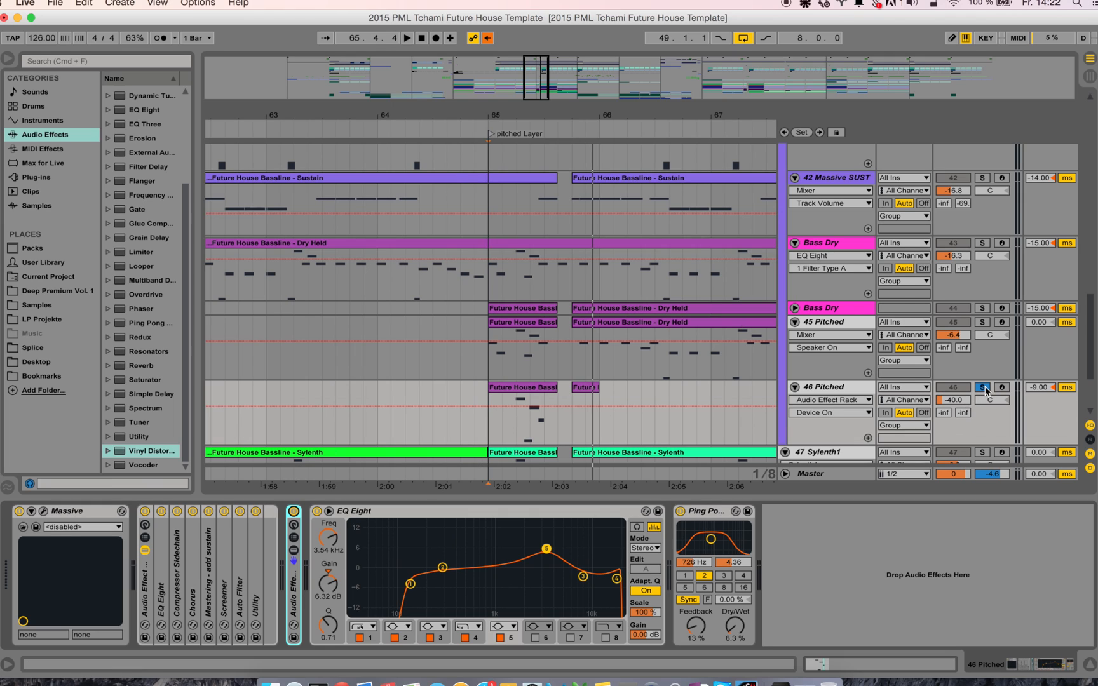
{"action": "left_click", "coordinate": [983, 387]}
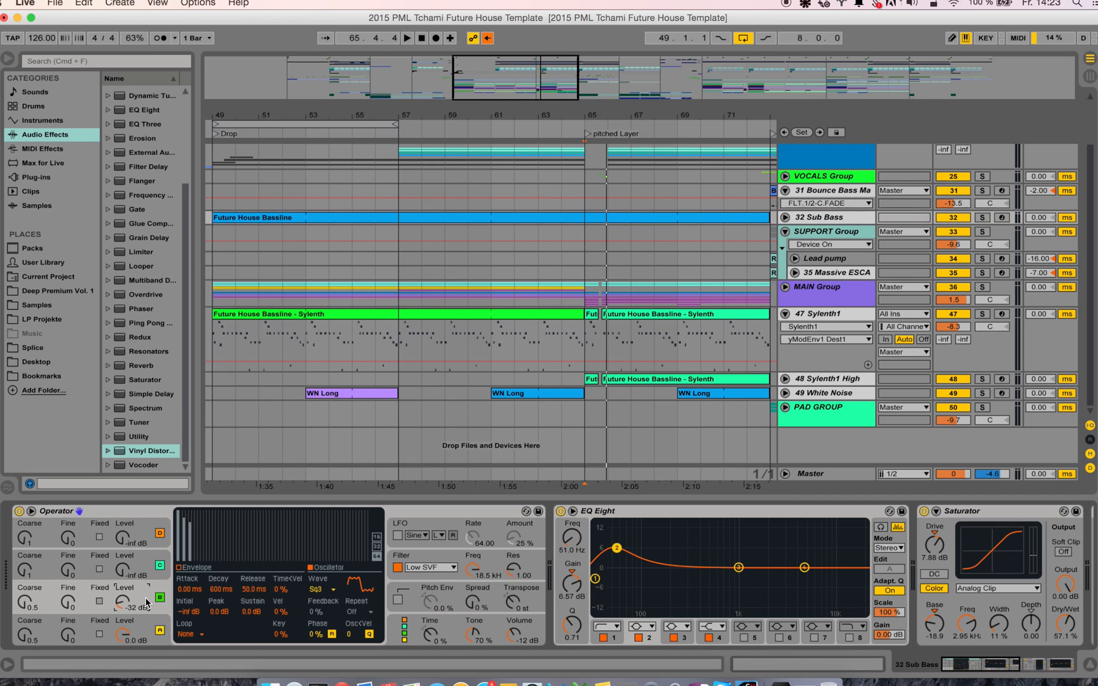
{"action": "mouse_move", "coordinate": [116, 612]}
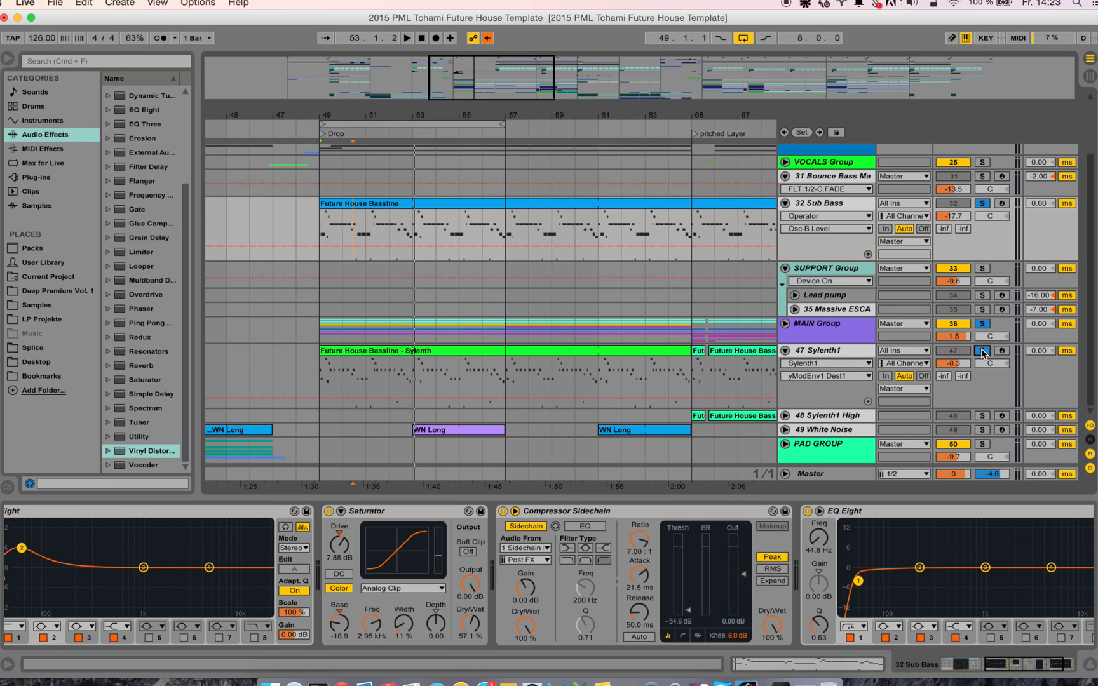
Step: Toggle solo on the 47 Sylenth1 track after reviewing the 32 Sub Bass chain
{"action": "left_click", "coordinate": [408, 37]}
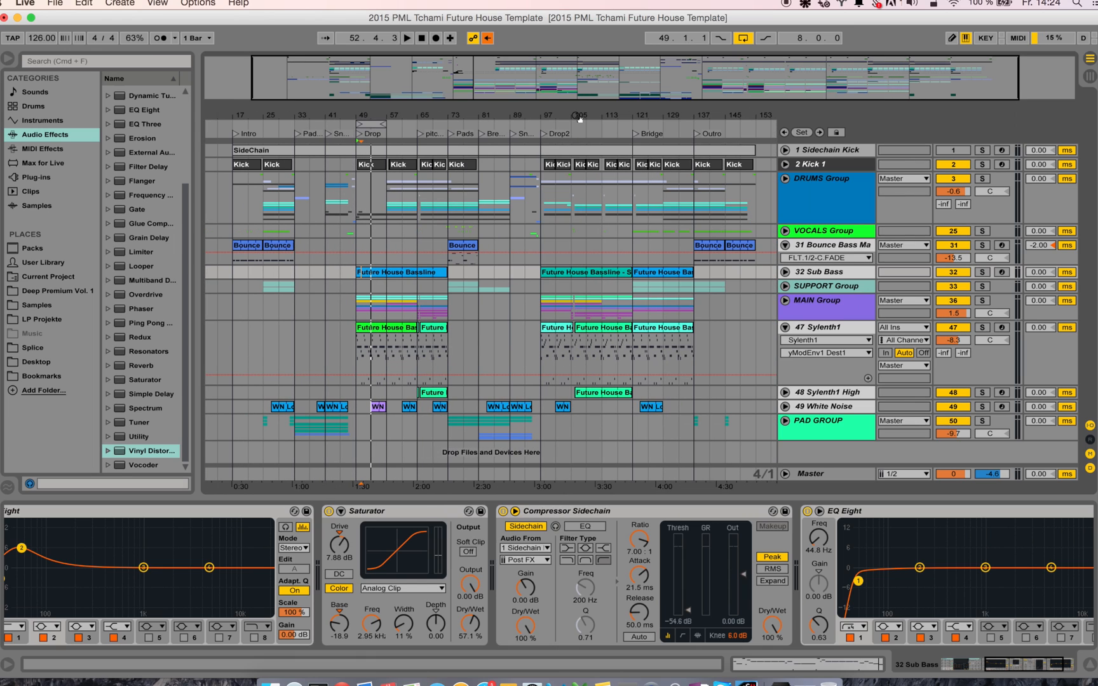
{"action": "mouse_move", "coordinate": [449, 155]}
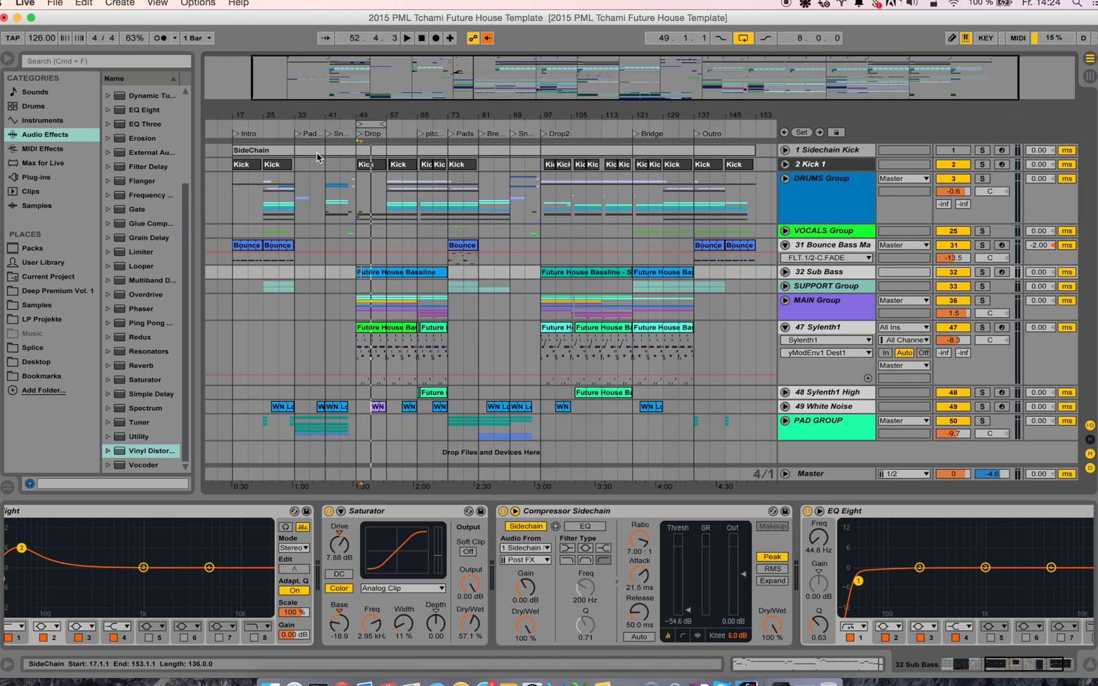
Step: Place the play position inside the Drop and select the Sylenth bassline clip
{"action": "left_click", "coordinate": [366, 164]}
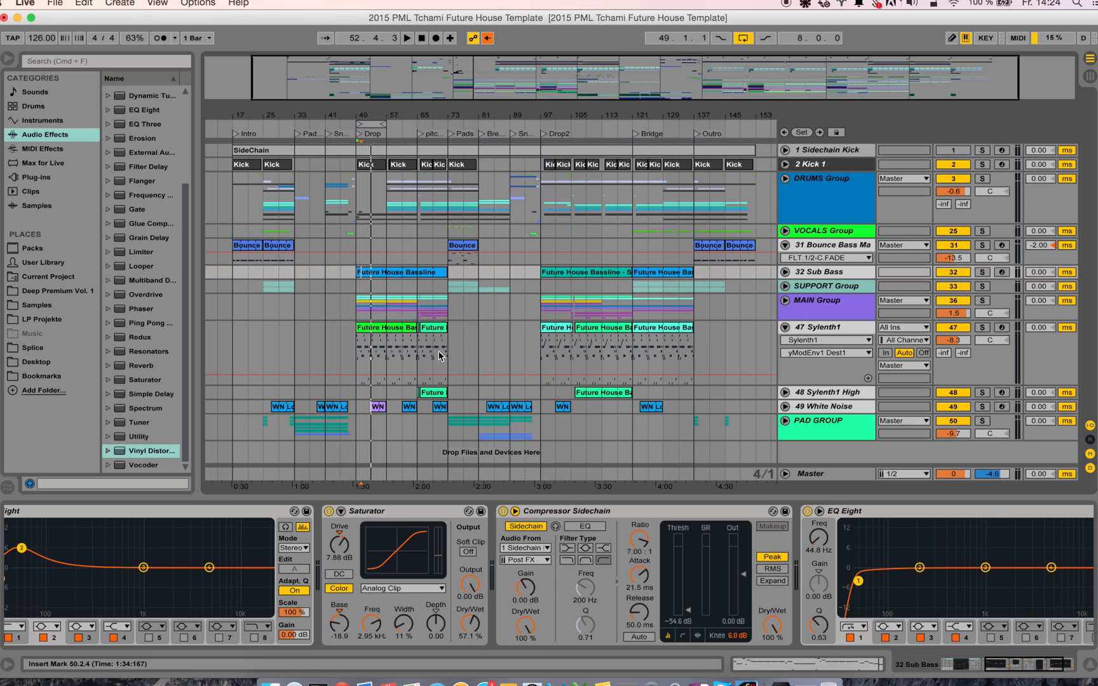
{"action": "left_click", "coordinate": [433, 328]}
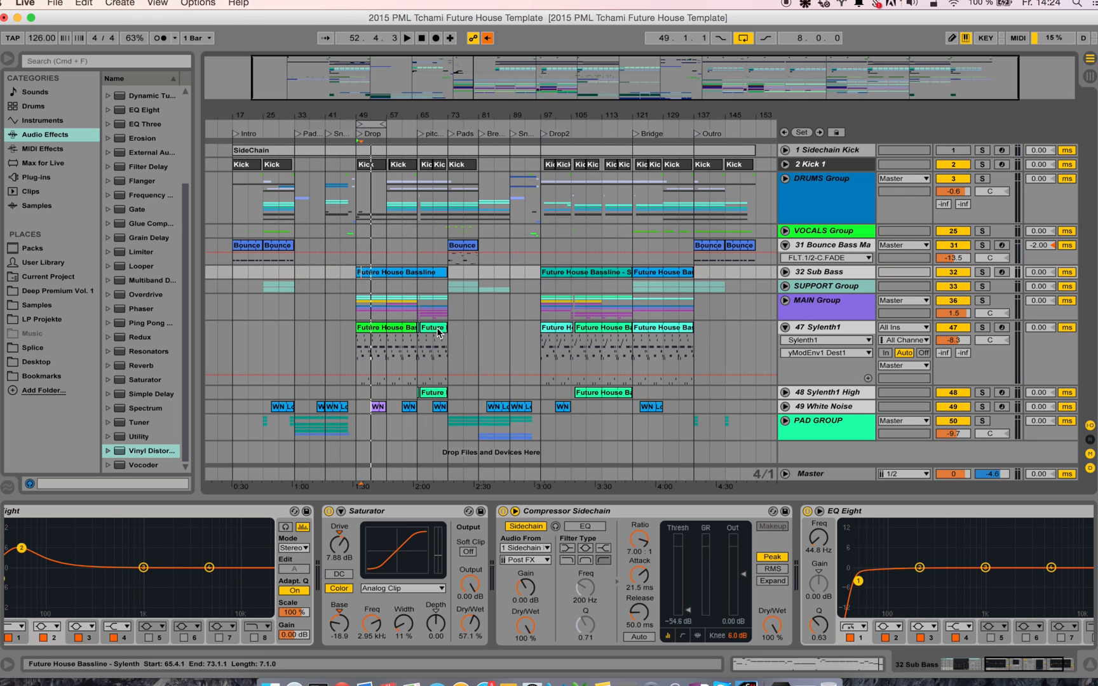